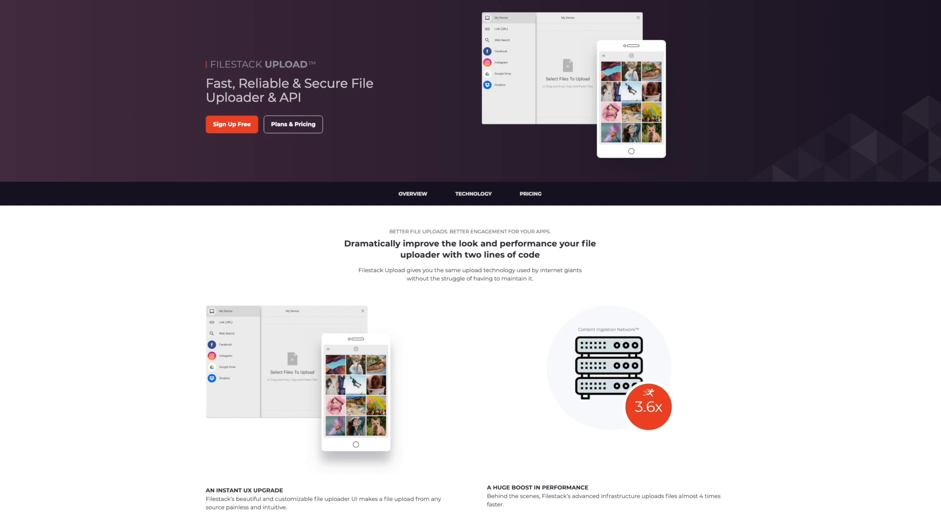
# Step: Run npm run build and read the type error saying Customer requires 'orders'
pyautogui.scroll(-3)
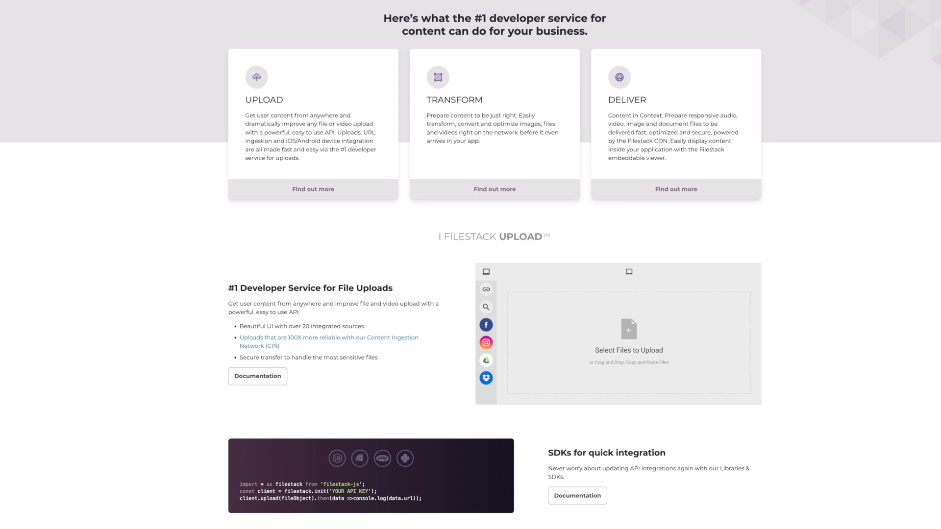
pyautogui.scroll(-3)
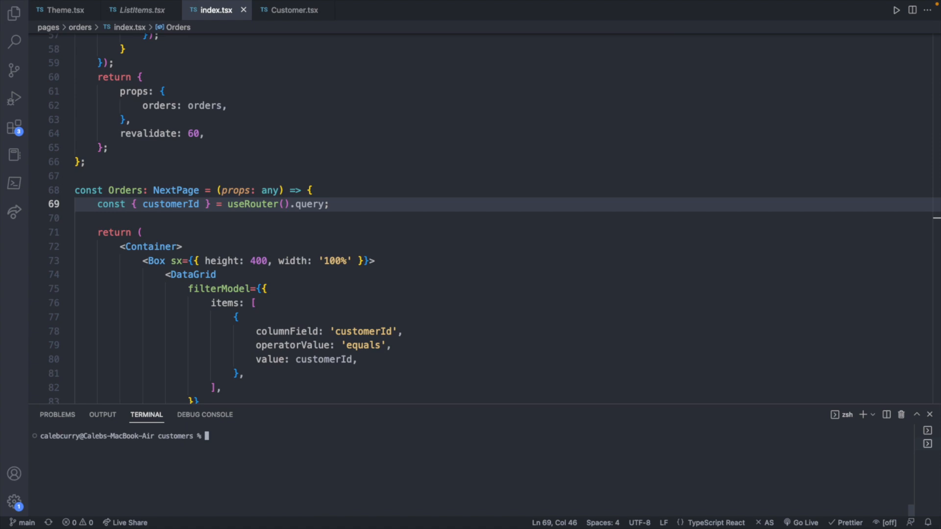
pyautogui.write('npm run build')
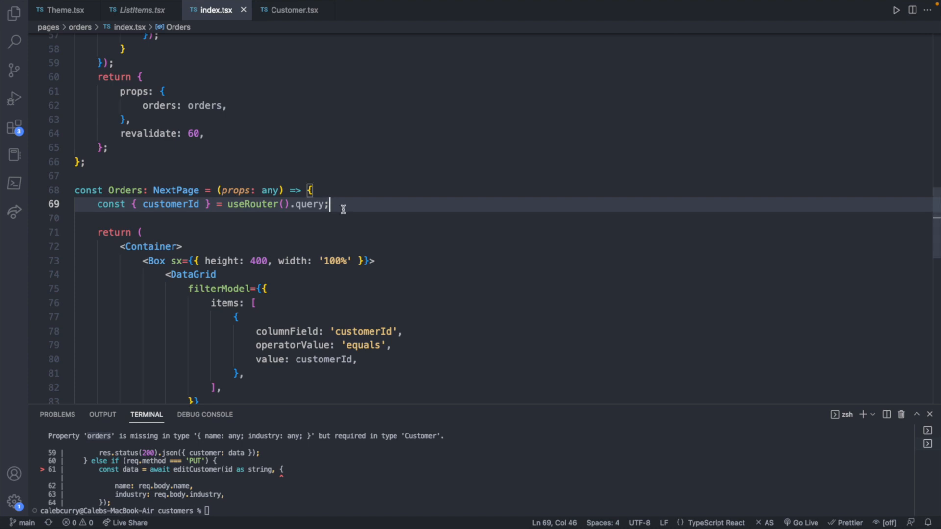
pyautogui.click(13, 14)
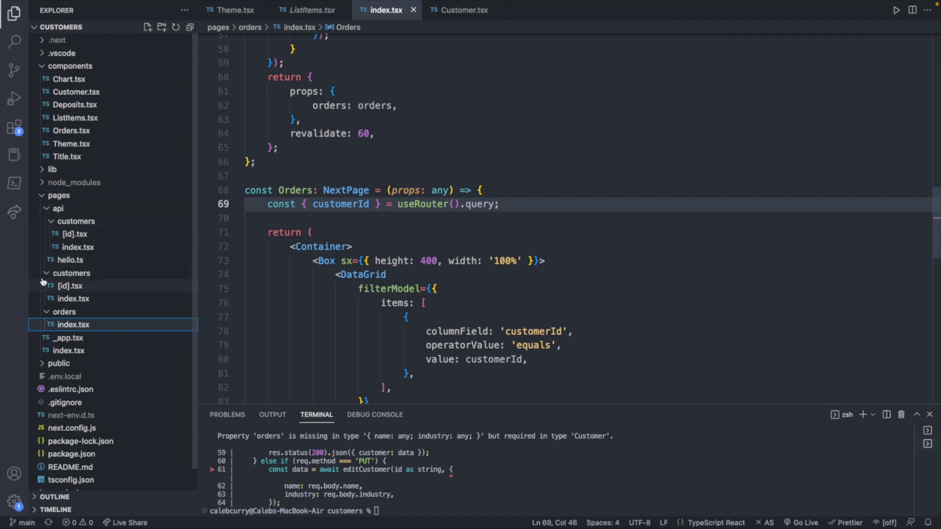
pyautogui.moveTo(84, 294)
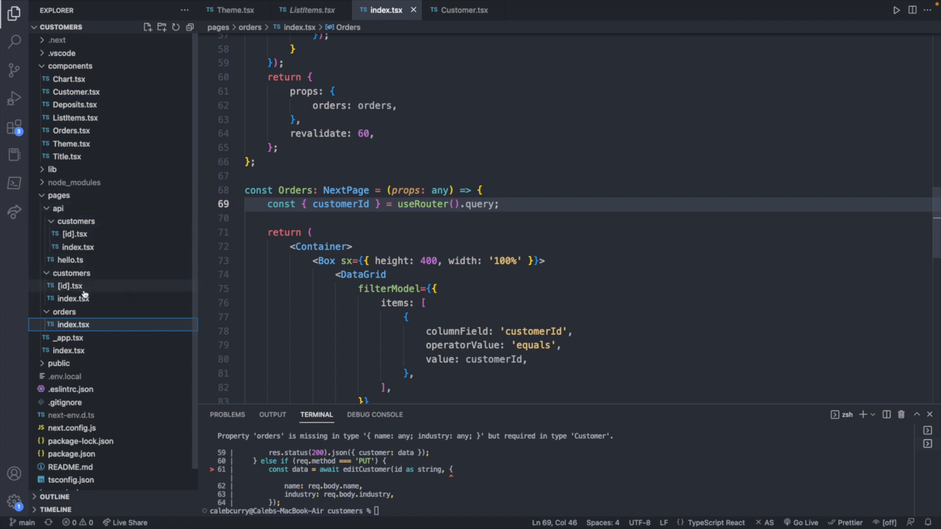
# Step: In pages/customers/index.tsx, add '?' after orders in the Customer type
pyautogui.click(72, 299)
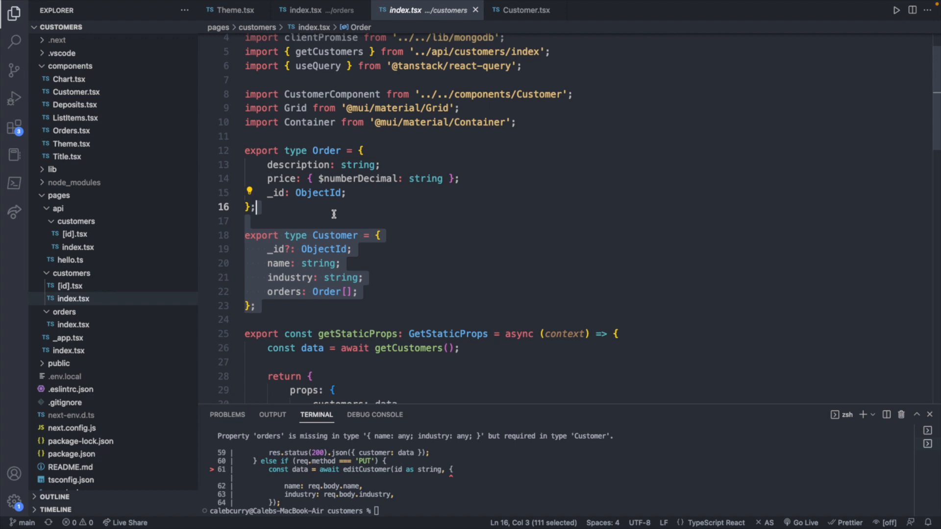
pyautogui.moveTo(287, 286)
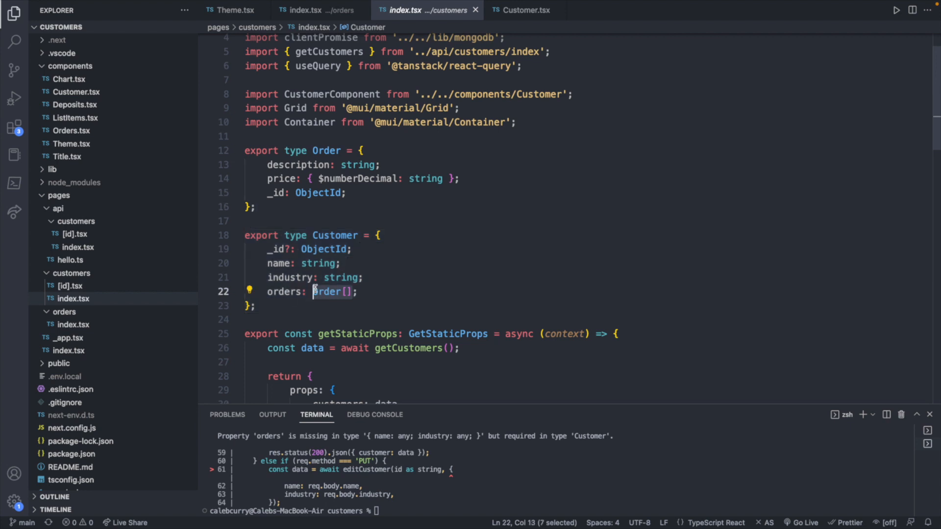
pyautogui.moveTo(377, 290)
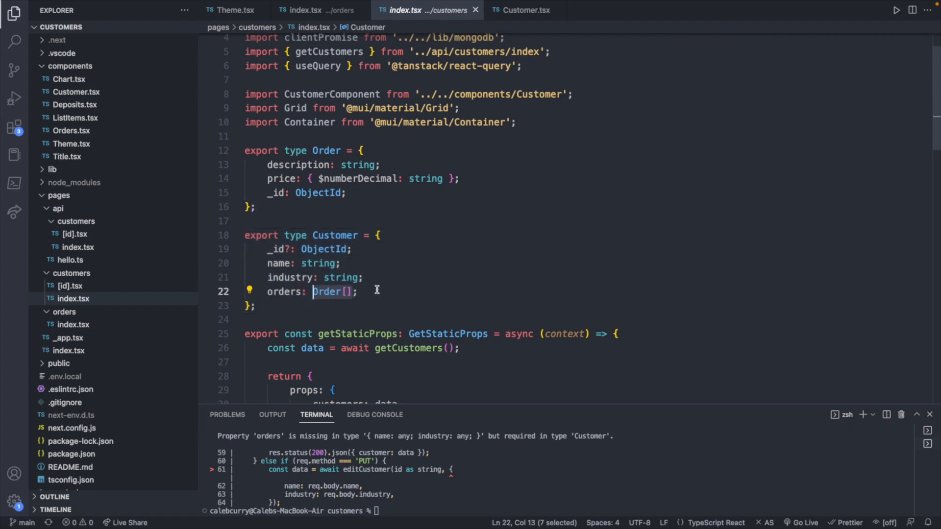
pyautogui.moveTo(320, 485)
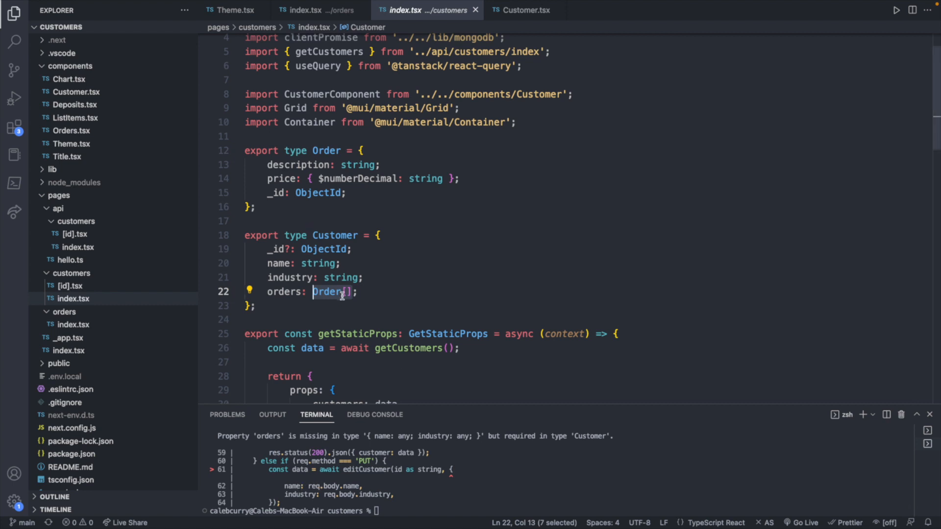
pyautogui.moveTo(390, 299)
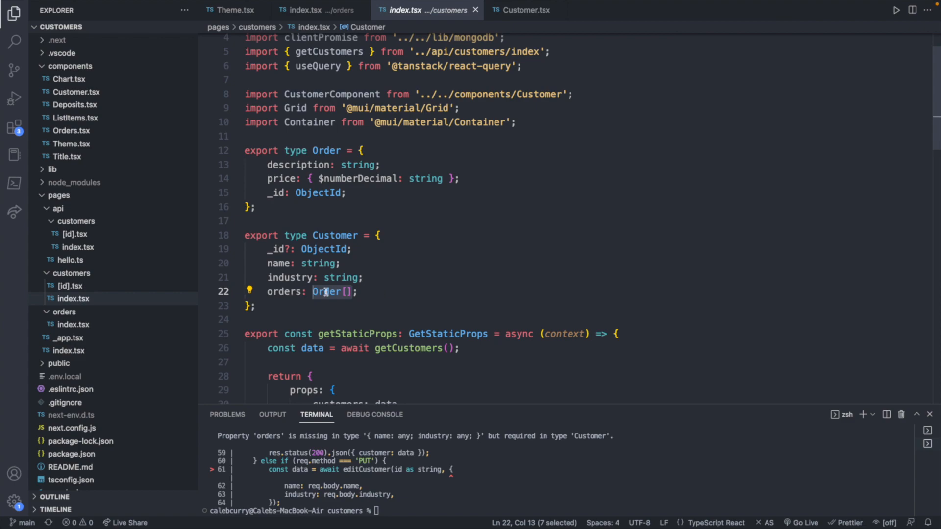
pyautogui.write('?')
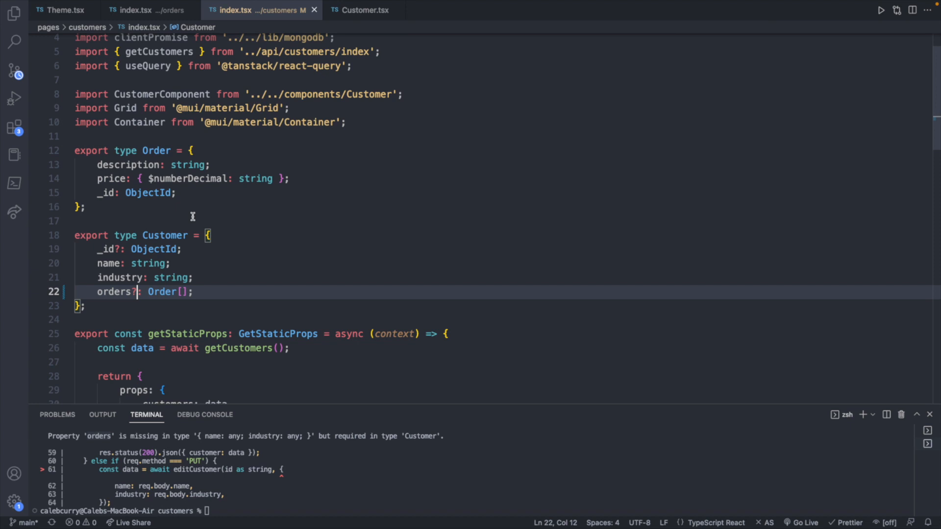
pyautogui.moveTo(247, 286)
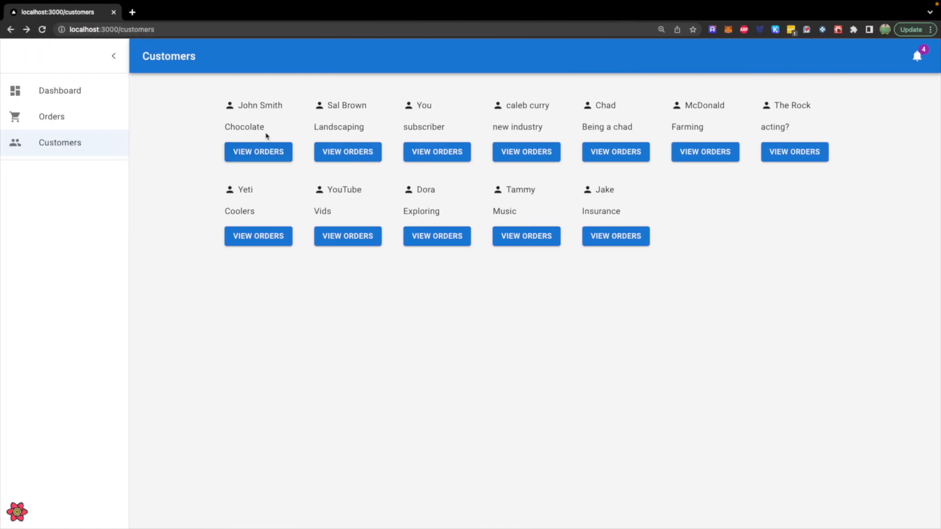
pyautogui.click(258, 152)
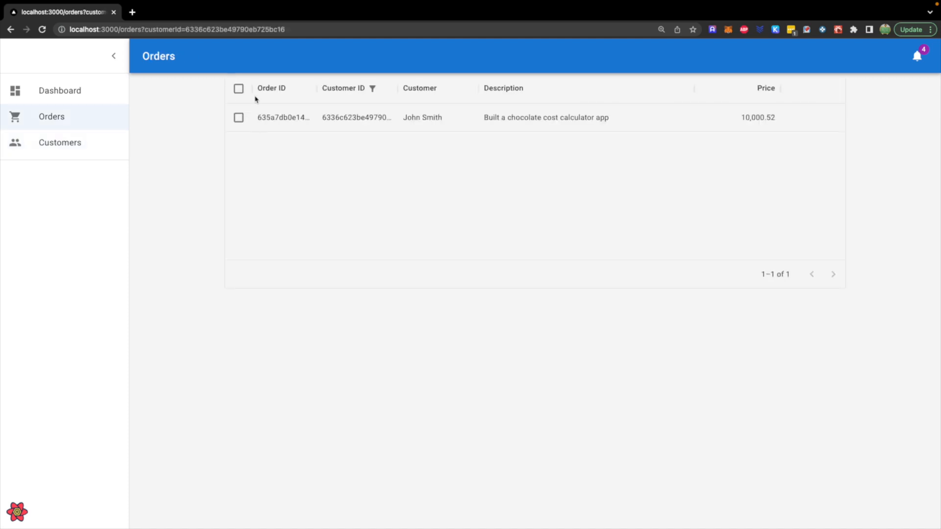
pyautogui.moveTo(145, 67)
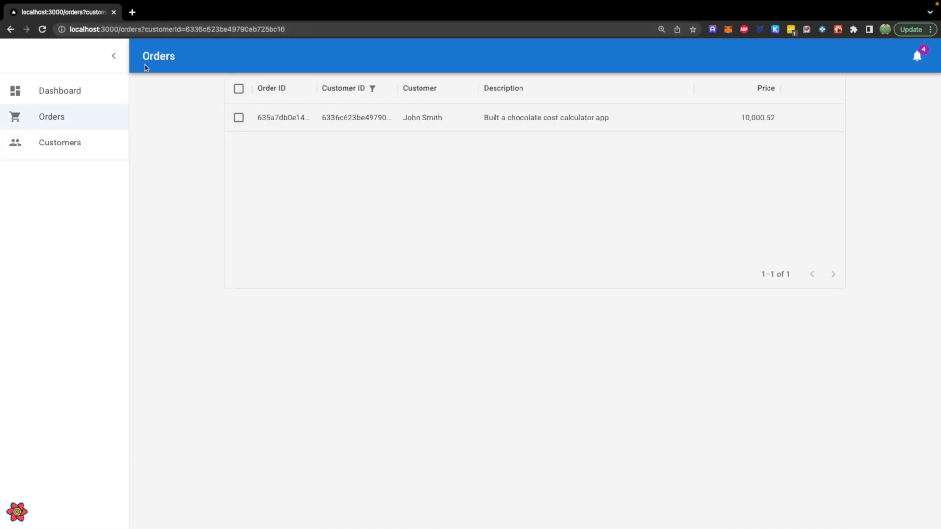
pyautogui.click(60, 142)
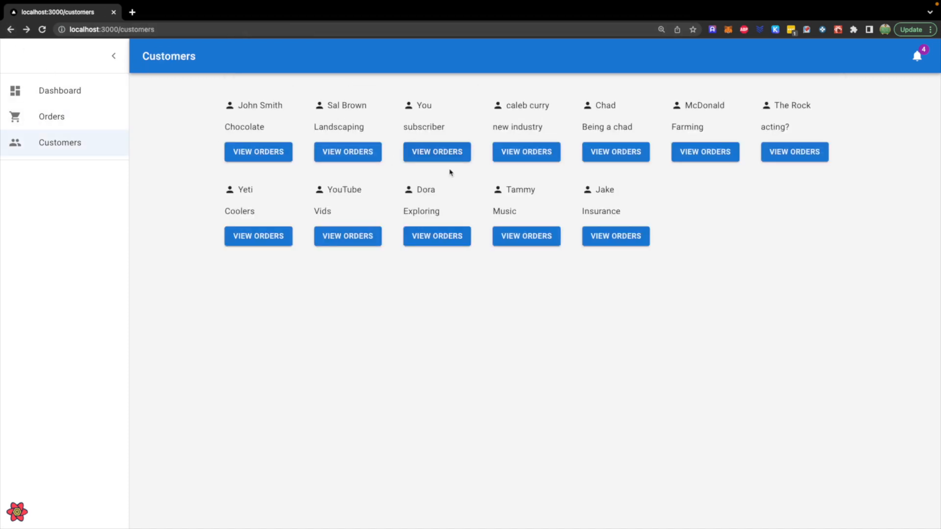
pyautogui.click(436, 152)
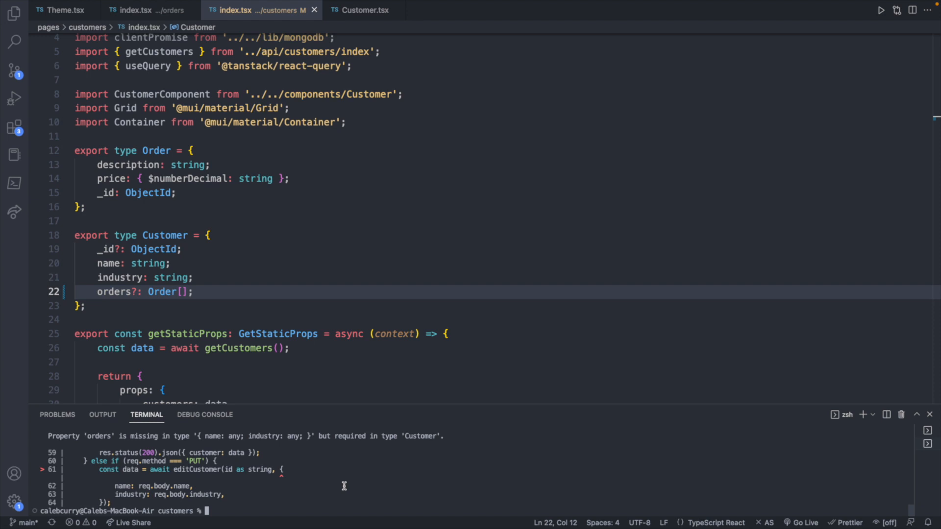
pyautogui.moveTo(336, 489)
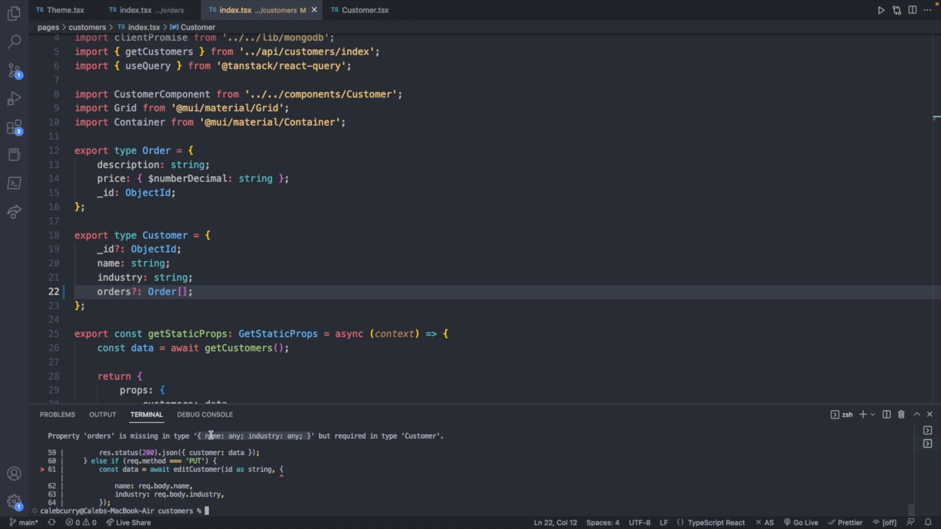
# Step: Rerun npm run build, which now finishes and lists the output chunks
pyautogui.write('npm run build')
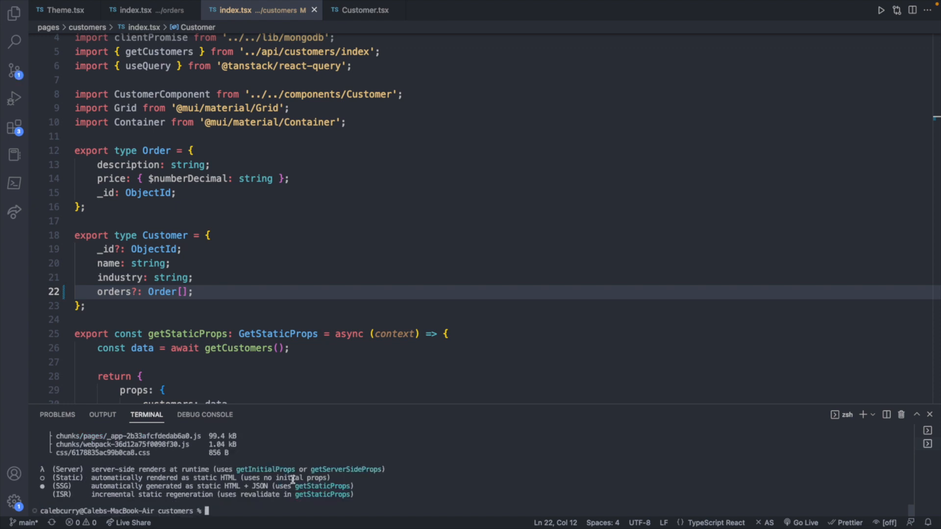
pyautogui.moveTo(237, 286)
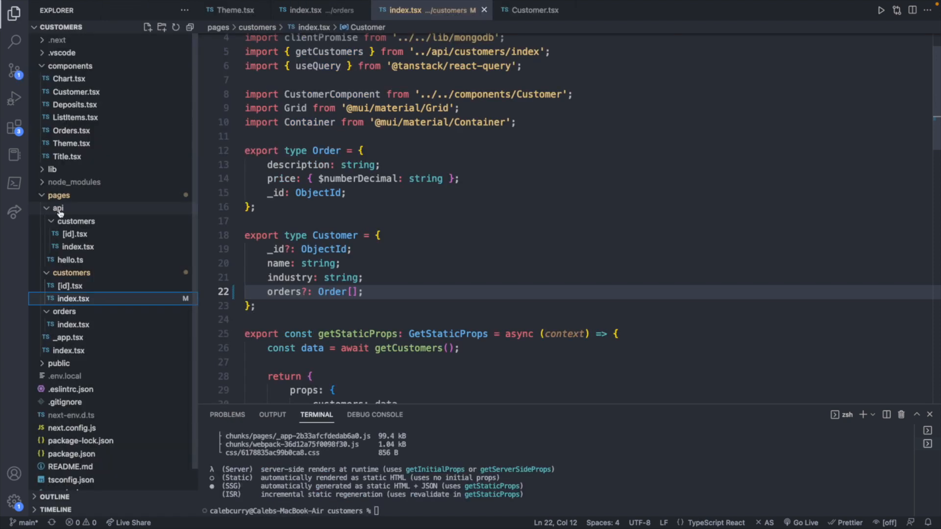
pyautogui.moveTo(70, 234)
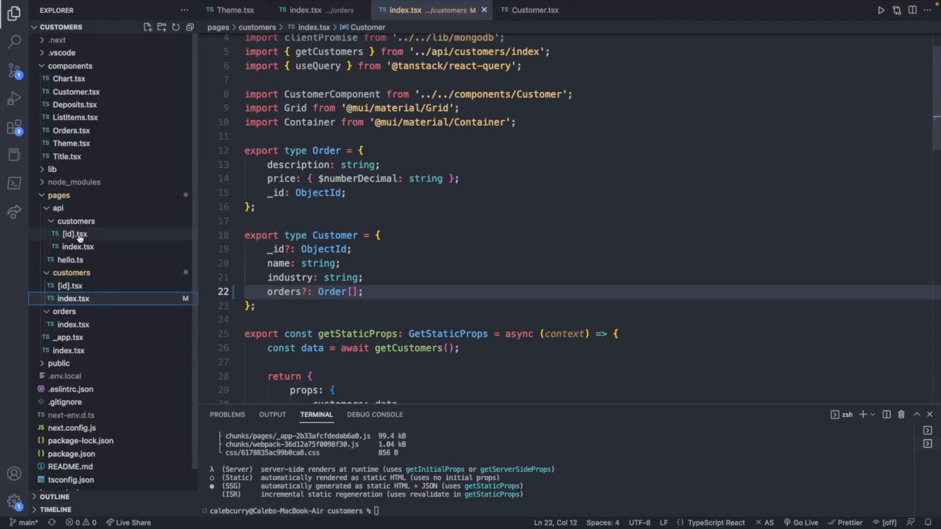
pyautogui.moveTo(73, 233)
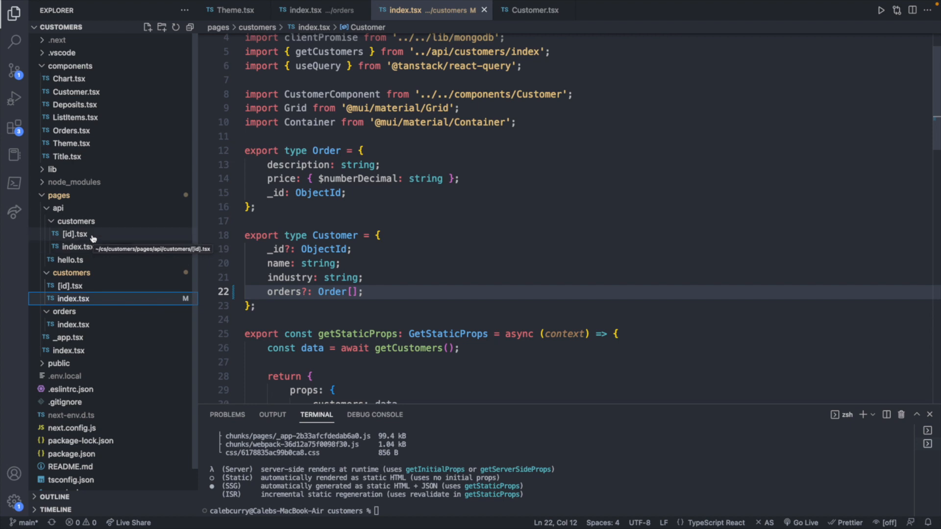
# Step: In pages/api/customers/index.tsx, add 'orders: req.body.' after industry in the POST customer object
pyautogui.click(78, 246)
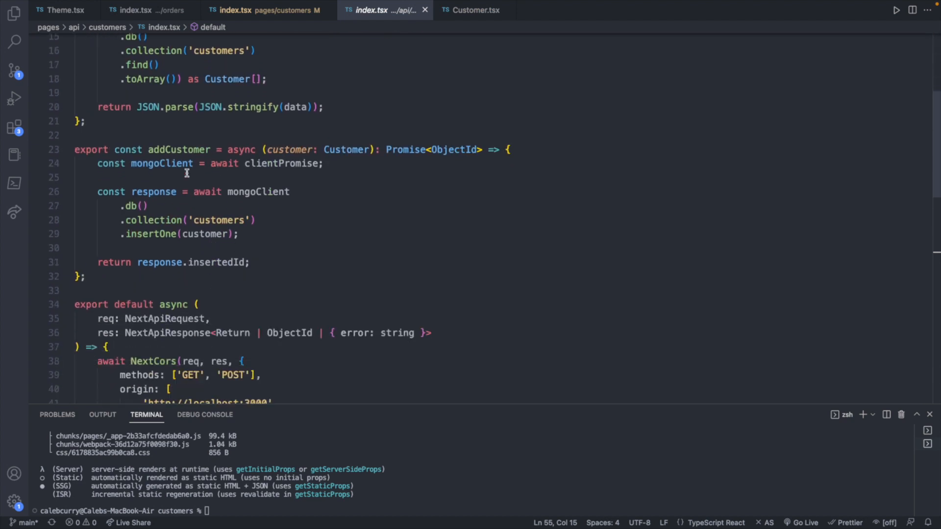
pyautogui.scroll(-3)
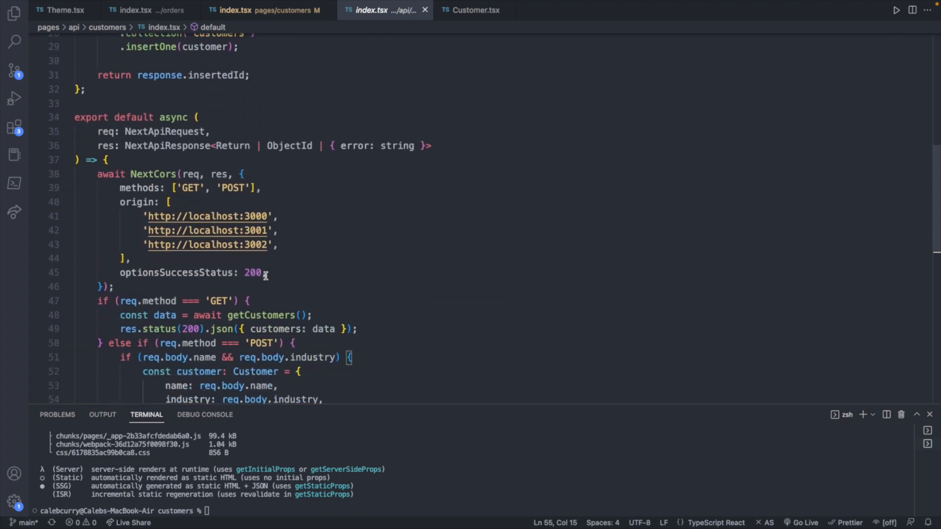
pyautogui.scroll(-3)
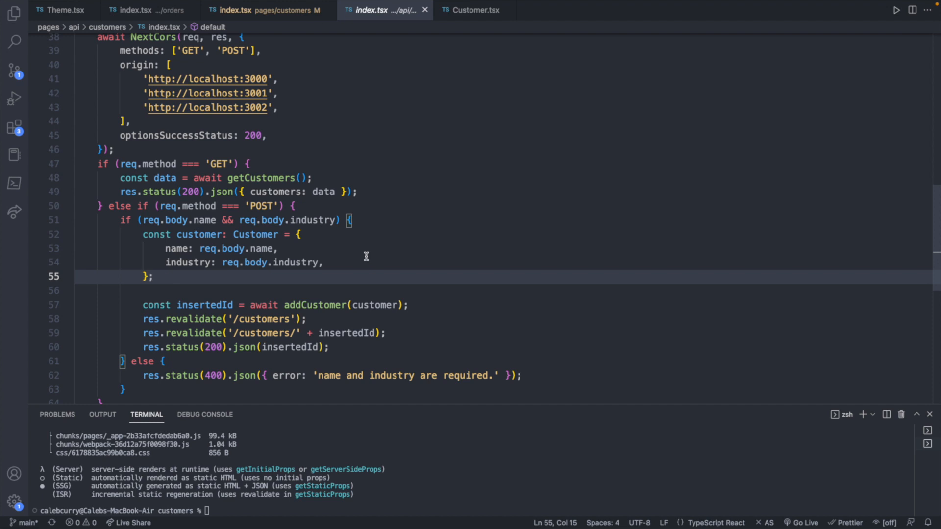
pyautogui.moveTo(312, 273)
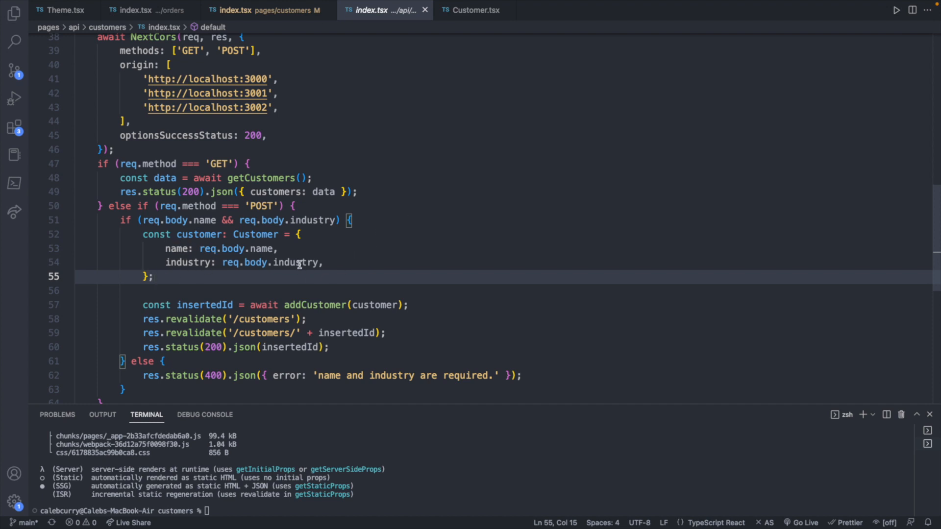
pyautogui.click(324, 262)
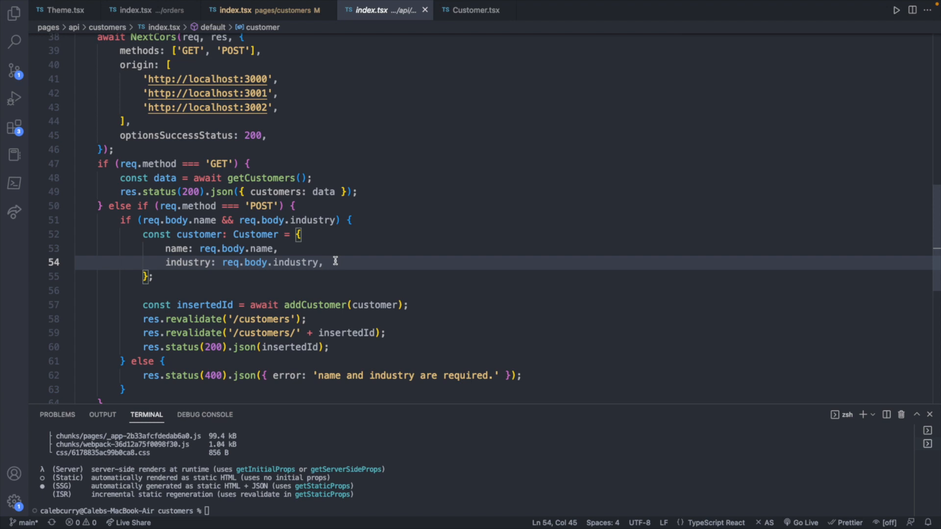
pyautogui.press('Enter')
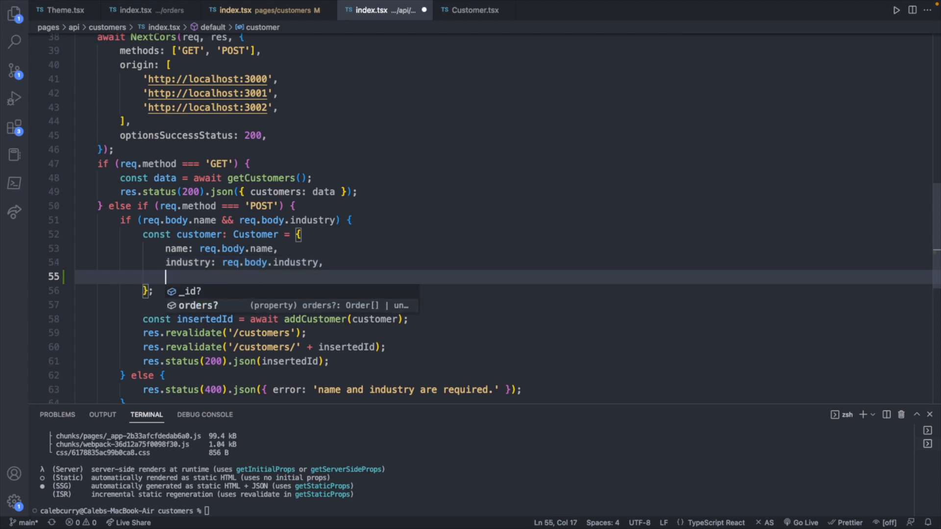
pyautogui.write('orders:')
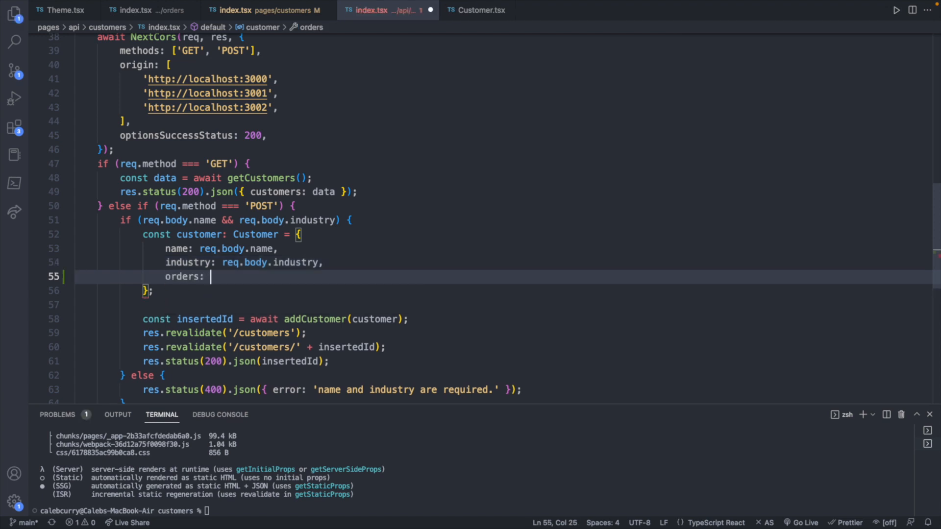
pyautogui.write('req.body.')
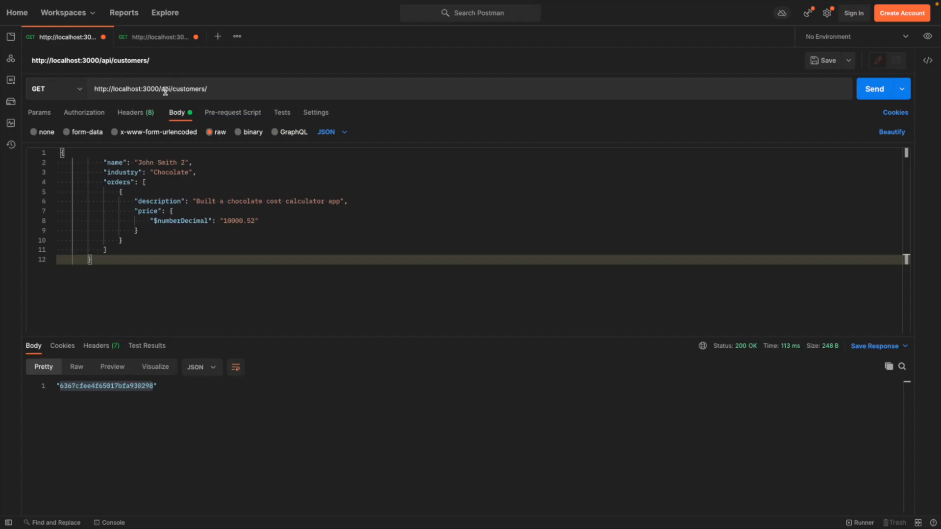
# Step: Send the GET request to list all customers and scroll through the response
pyautogui.click(53, 88)
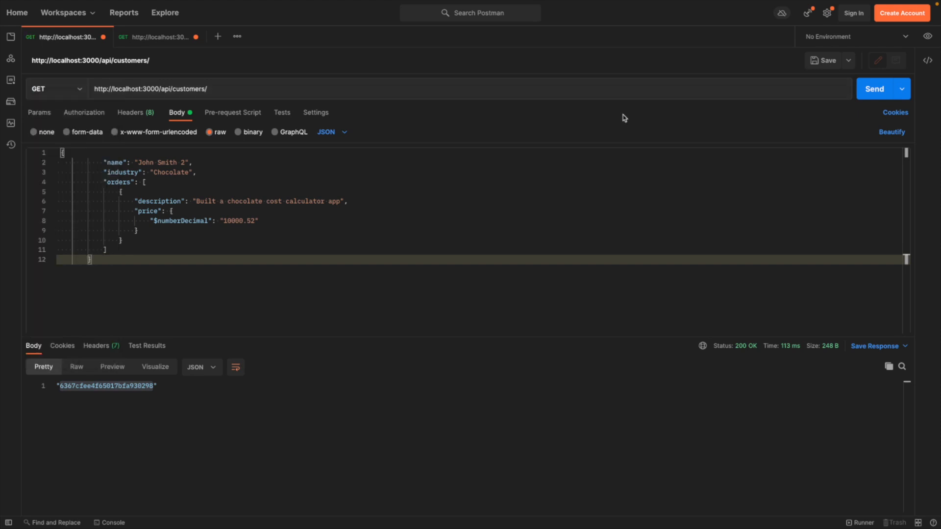
pyautogui.click(874, 88)
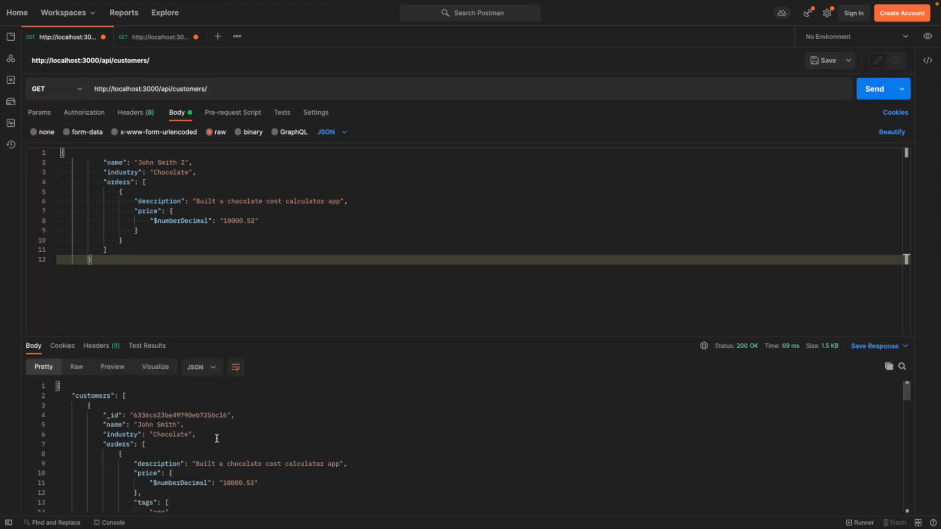
pyautogui.scroll(-3)
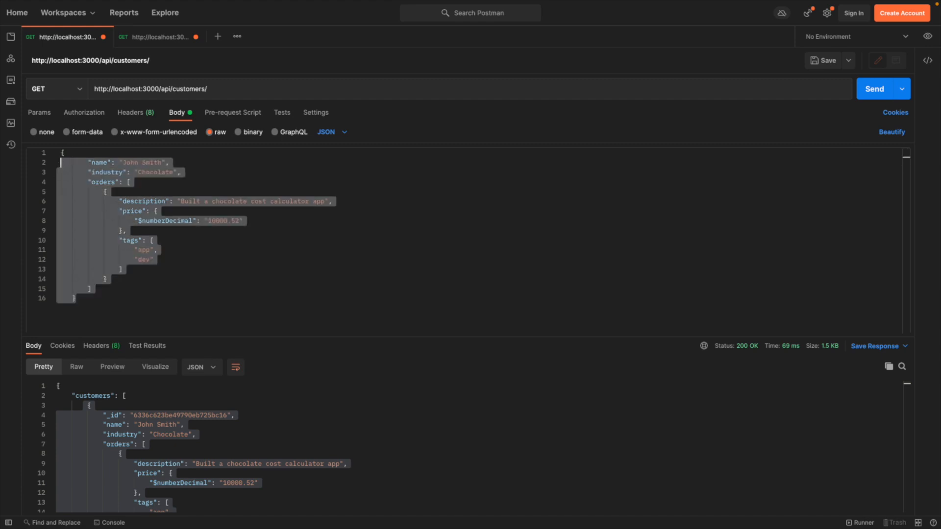
# Step: Edit the body into a tag-free Johnny Smith customer, POST it, and select the returned id
pyautogui.click(94, 156)
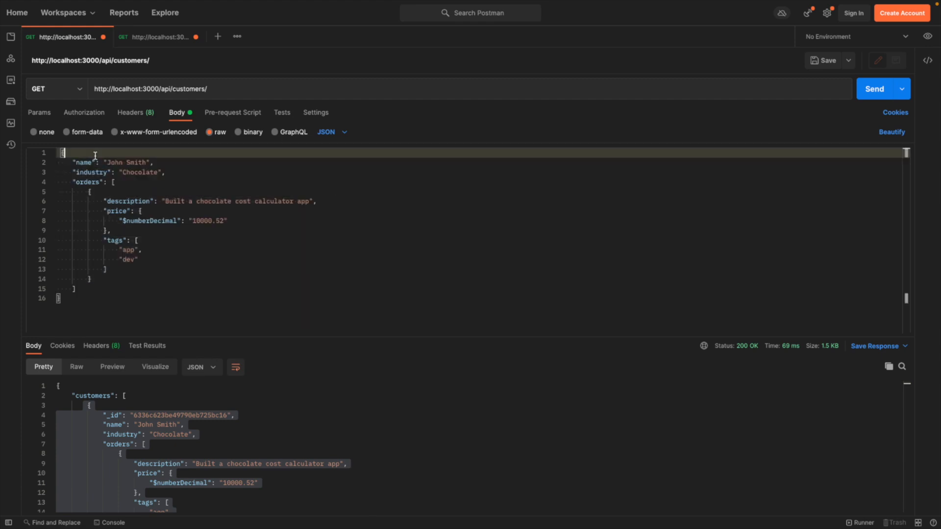
pyautogui.moveTo(144, 163)
pyautogui.write('ny')
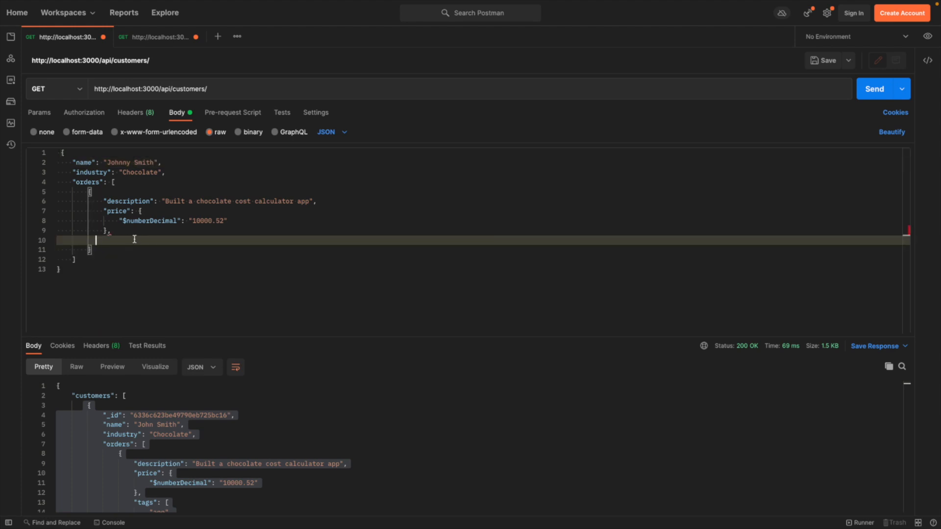
pyautogui.press('Backspace')
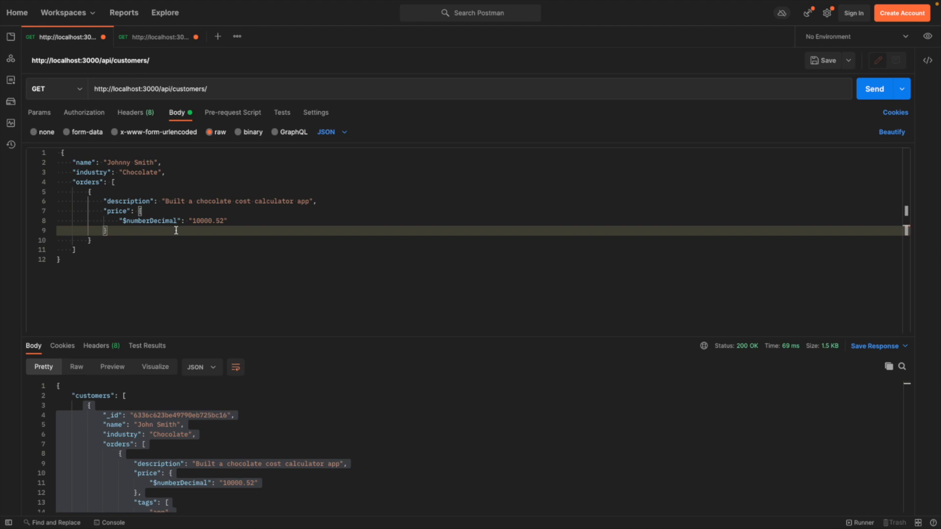
pyautogui.moveTo(91, 163)
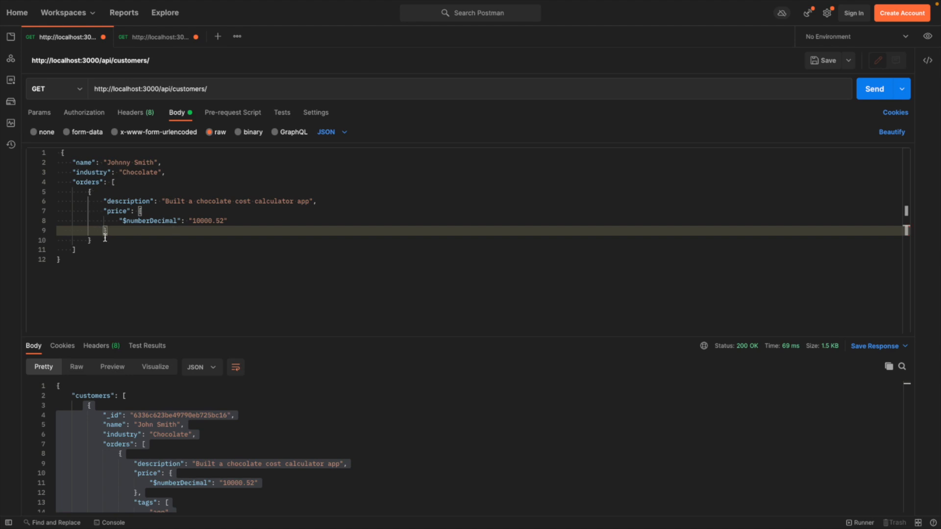
pyautogui.click(54, 88)
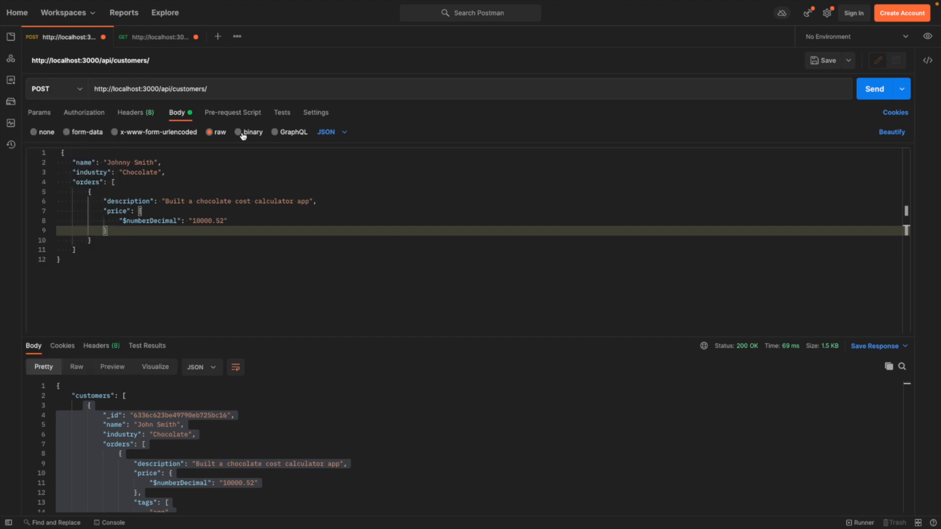
pyautogui.click(874, 89)
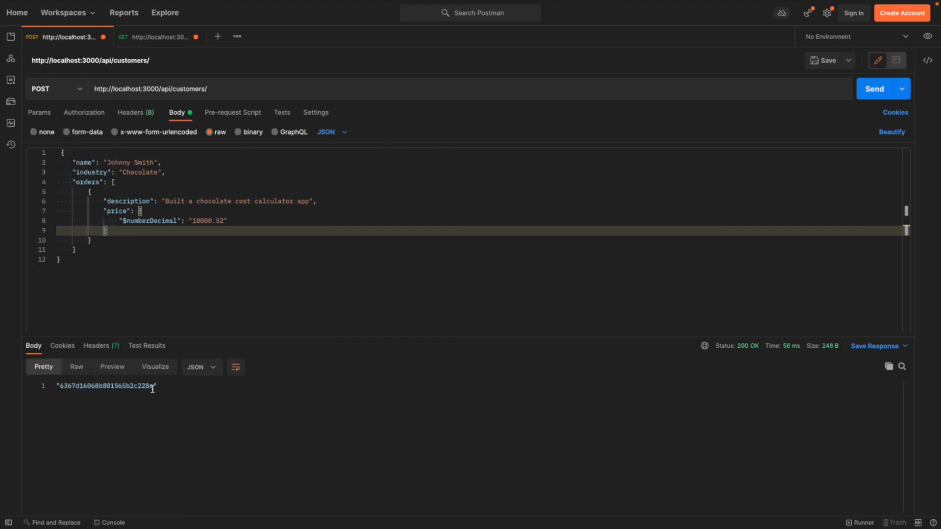
pyautogui.doubleClick(107, 385)
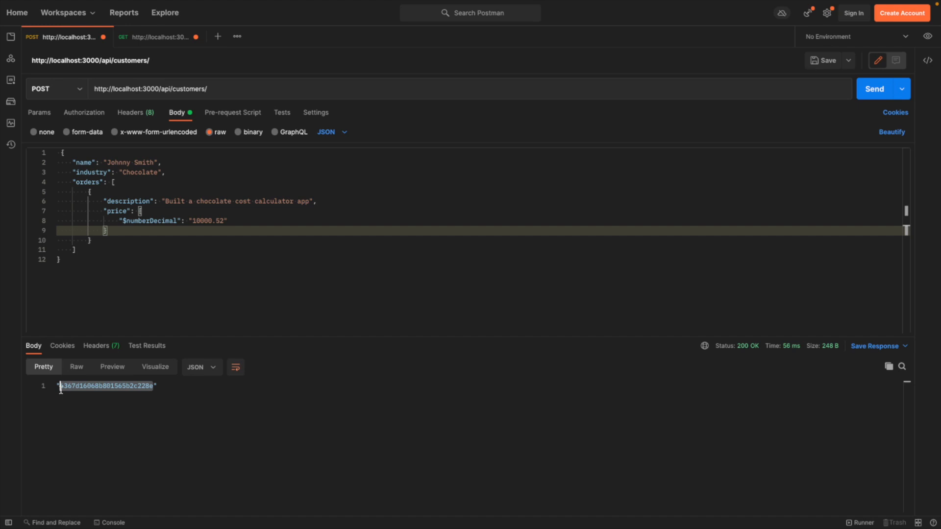
pyautogui.click(157, 36)
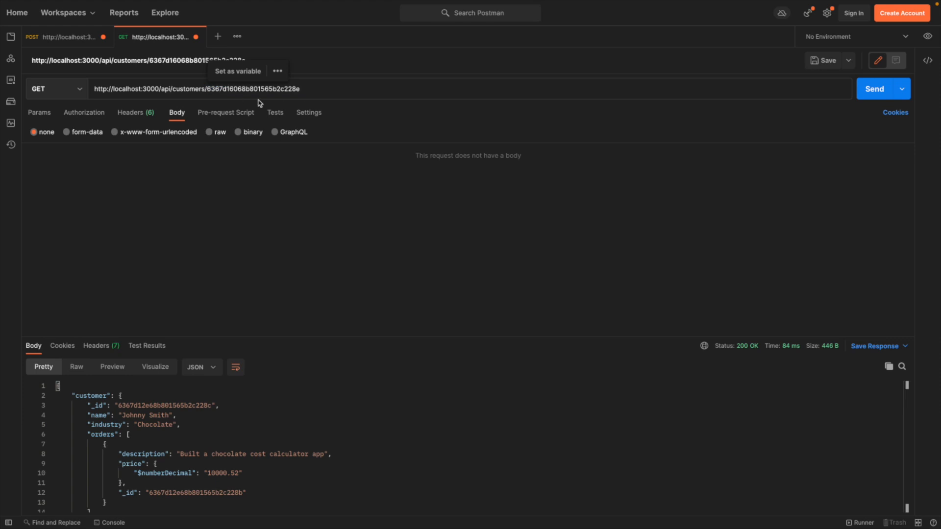
pyautogui.moveTo(315, 97)
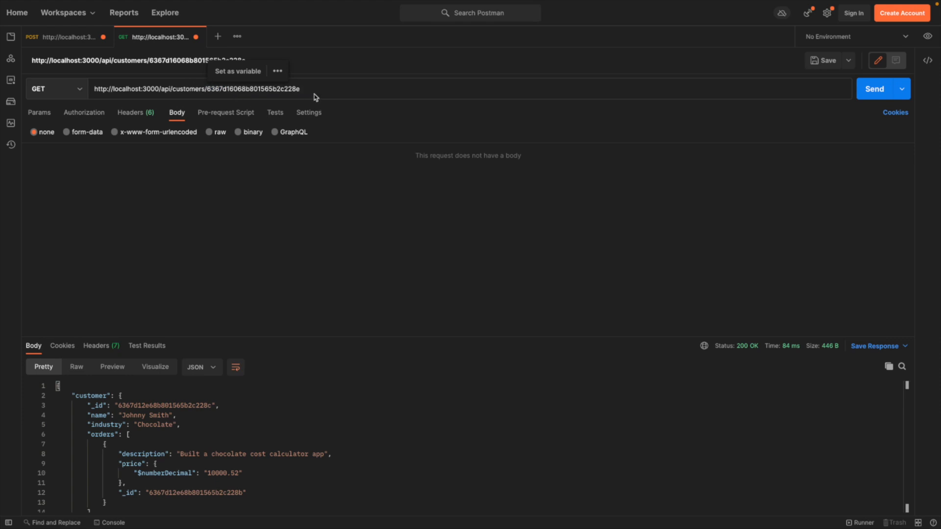
# Step: GET Johnny Smith by its new id, showing an order with no _id
pyautogui.click(874, 89)
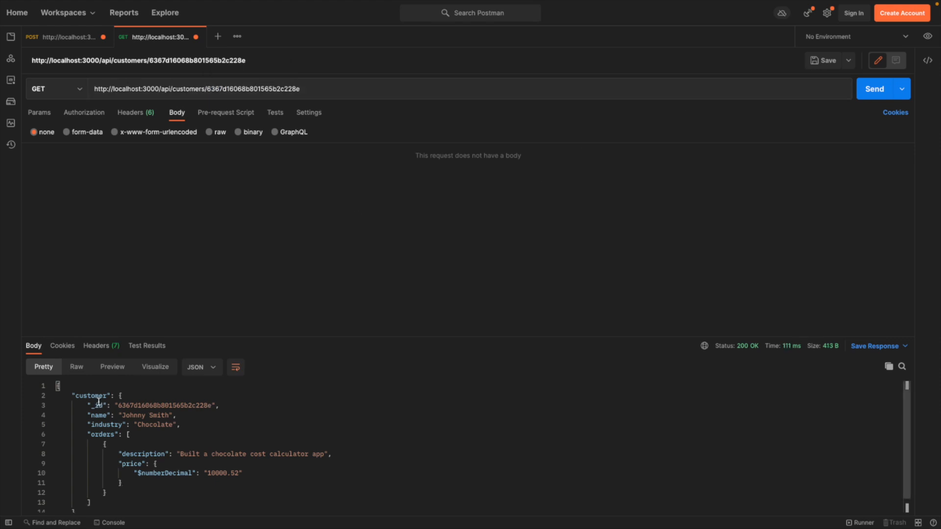
pyautogui.moveTo(199, 415)
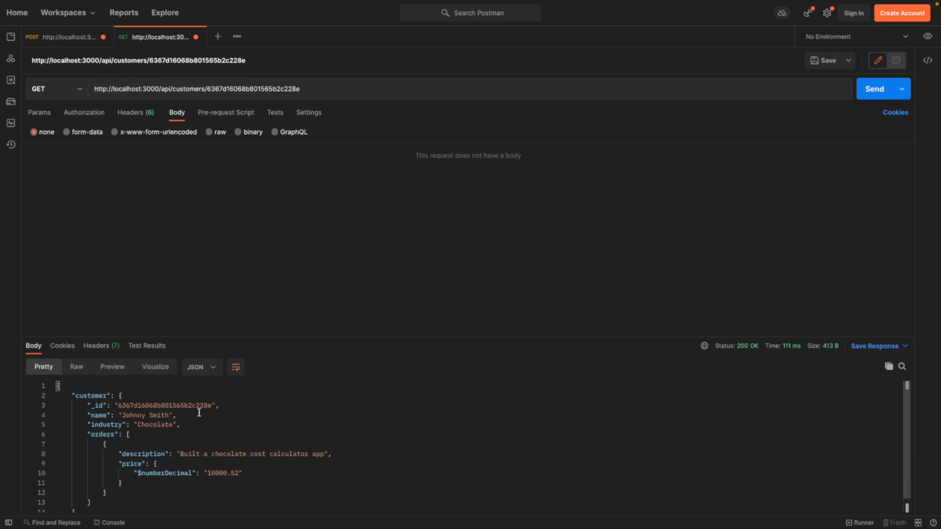
pyautogui.moveTo(117, 492)
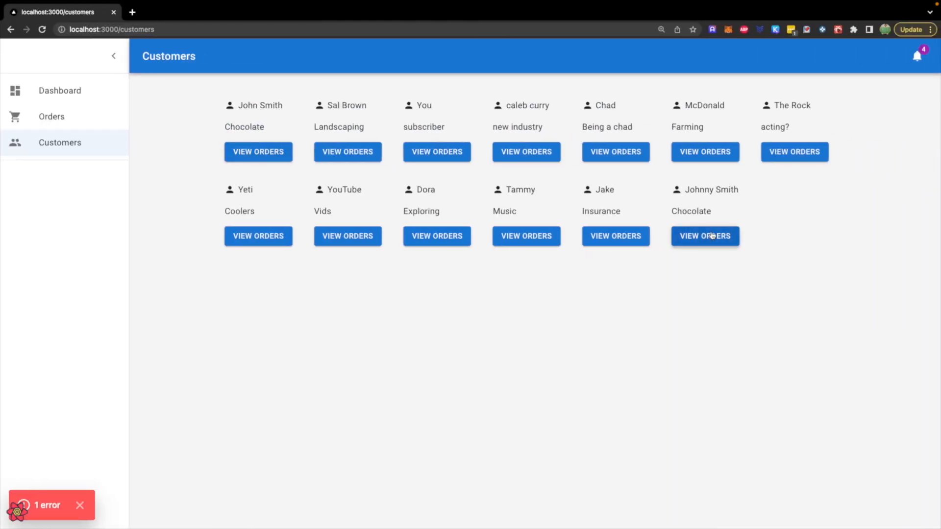
# Step: View Johnny Smith's orders, hit the undefined order id server error, and return to the POST request
pyautogui.click(705, 236)
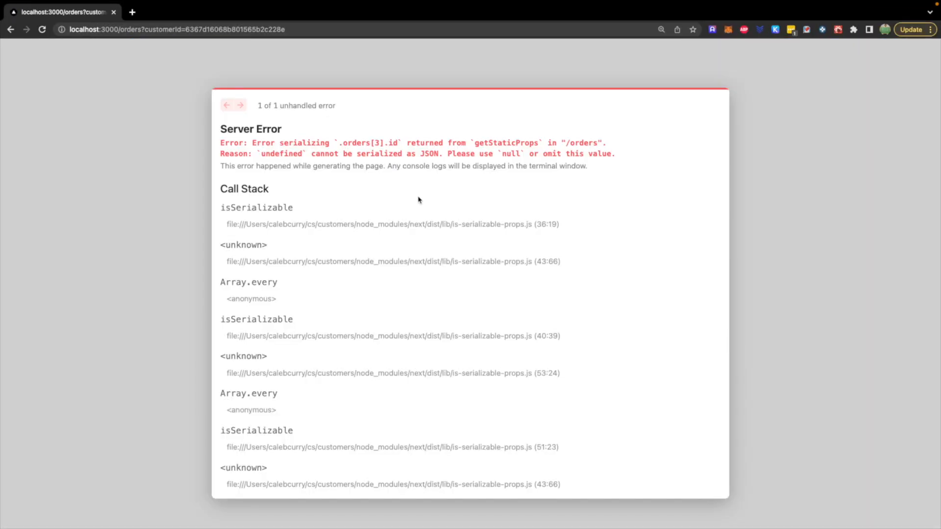
pyautogui.moveTo(564, 132)
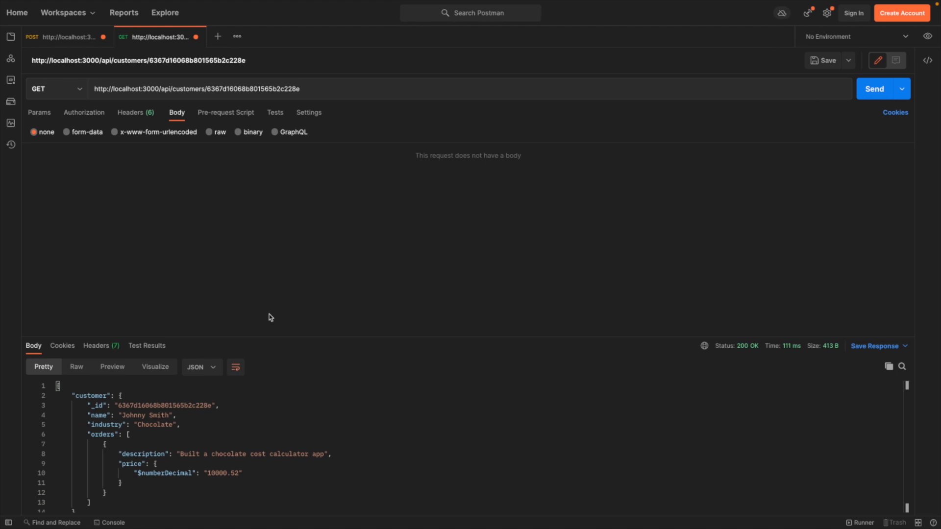
pyautogui.click(66, 36)
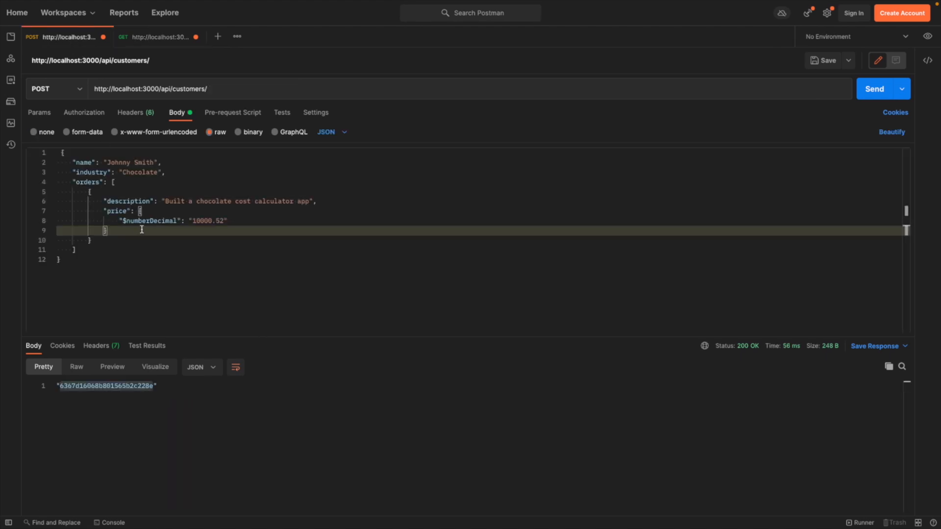
pyautogui.moveTo(153, 235)
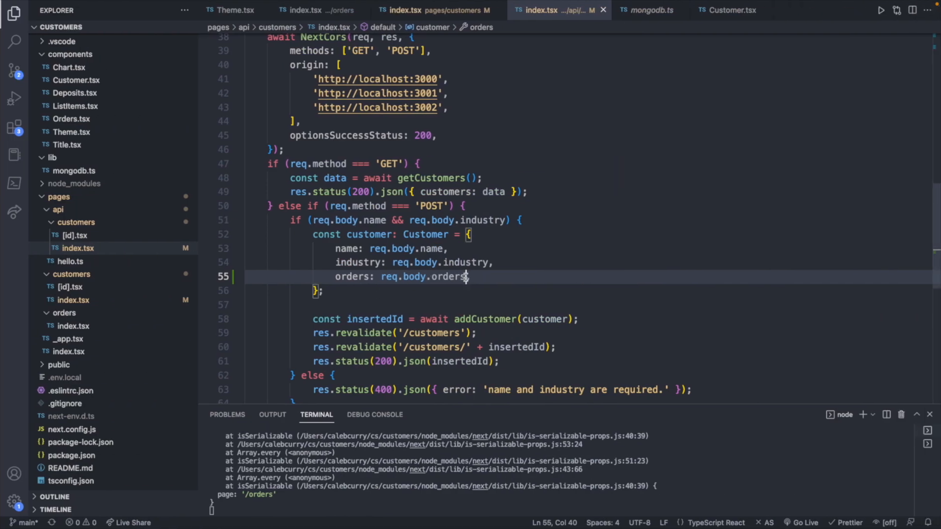
# Step: Set orders to req.body.orders.map((order: Order) => {}) and peek at the Order type definition
pyautogui.write(',')
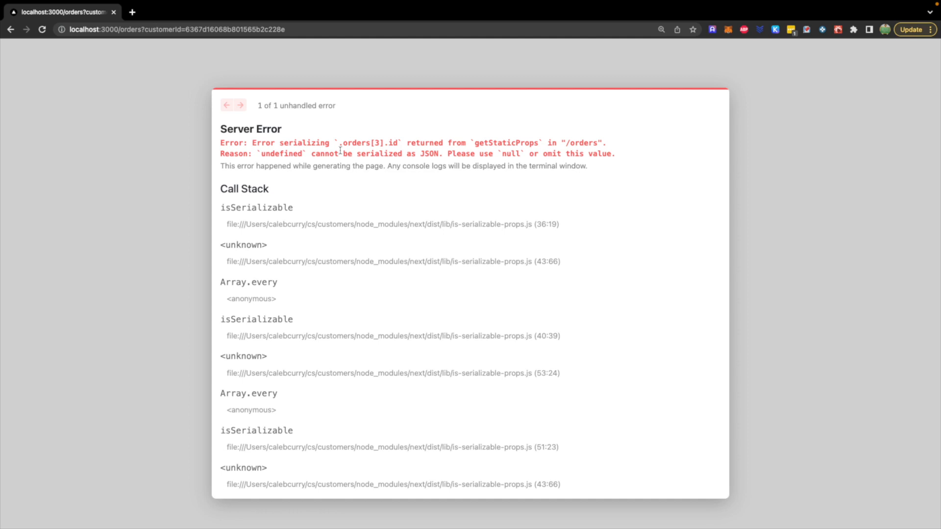
pyautogui.moveTo(663, 213)
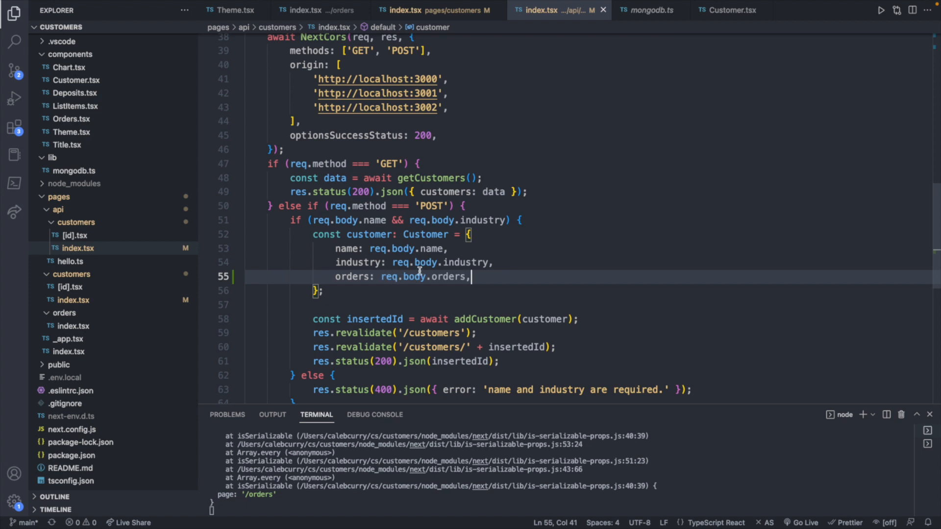
pyautogui.press('Backspace')
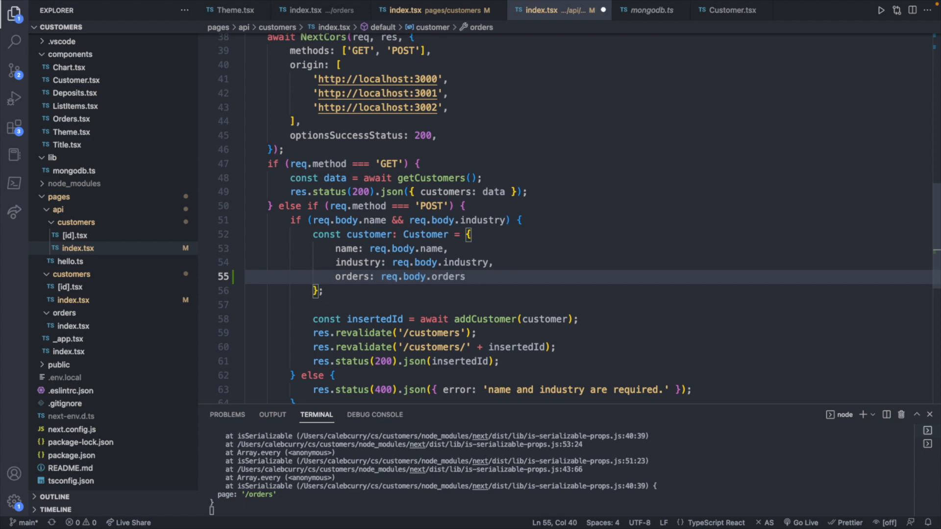
pyautogui.write('.map(() => {')
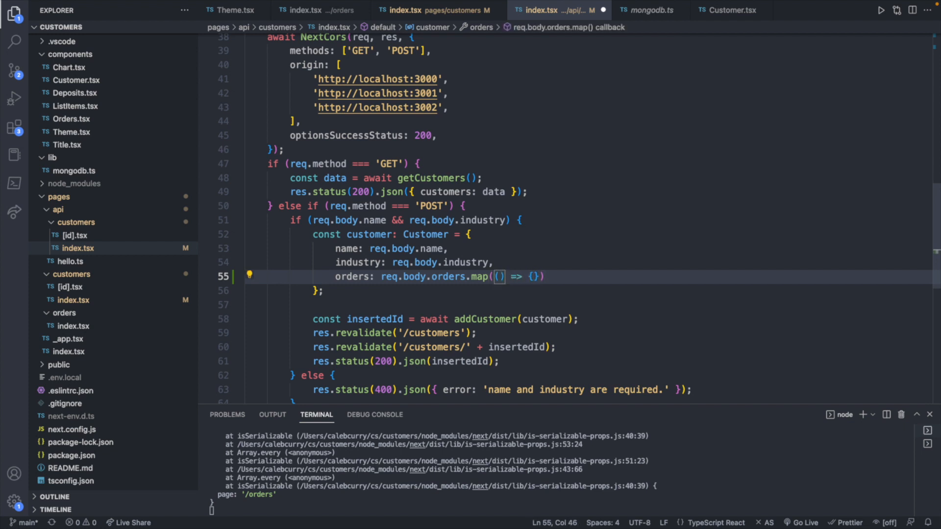
pyautogui.write('order')
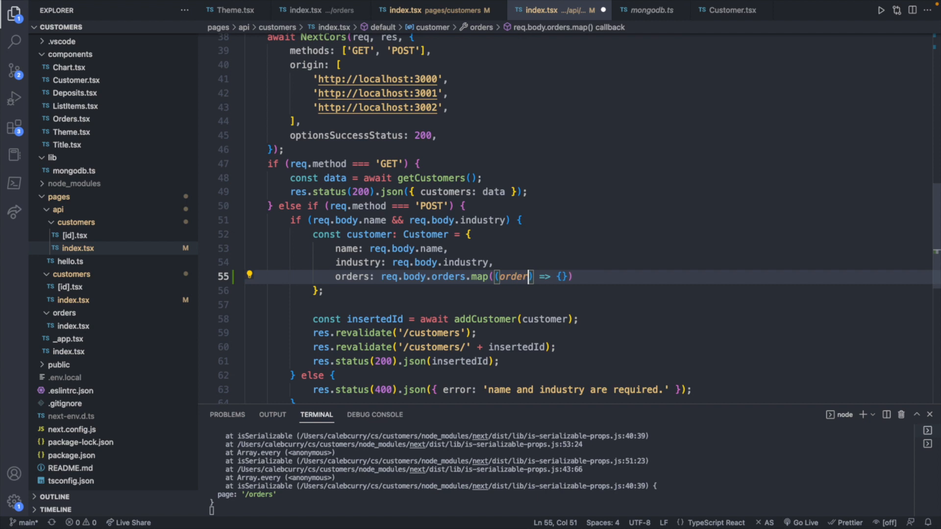
pyautogui.write(': Order')
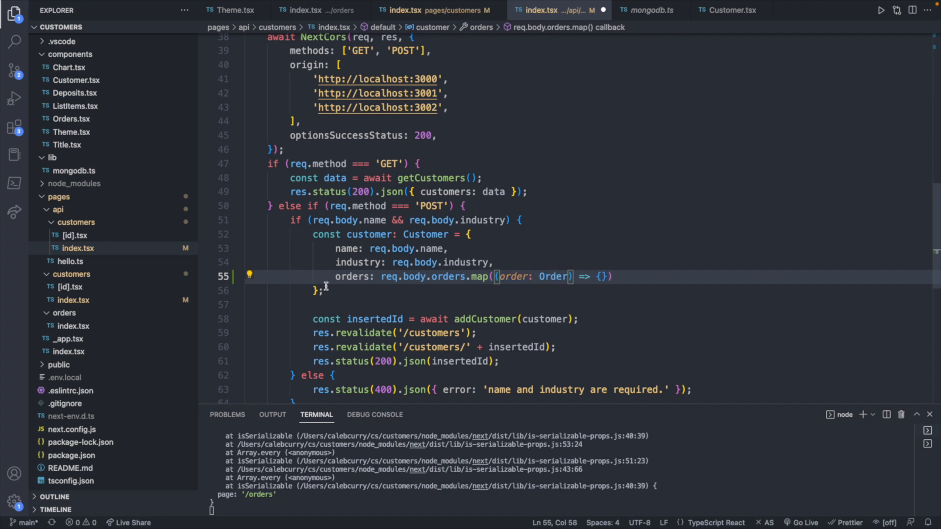
pyautogui.click(249, 276)
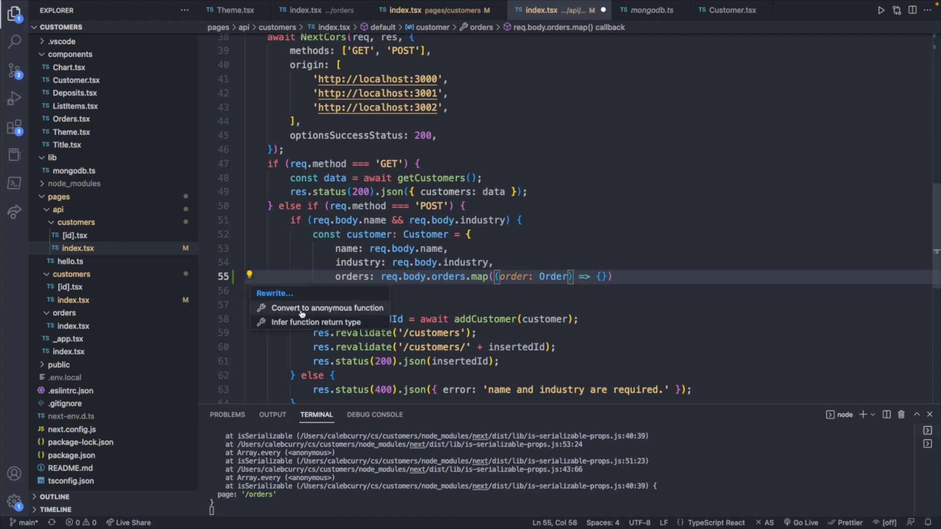
pyautogui.click(555, 276)
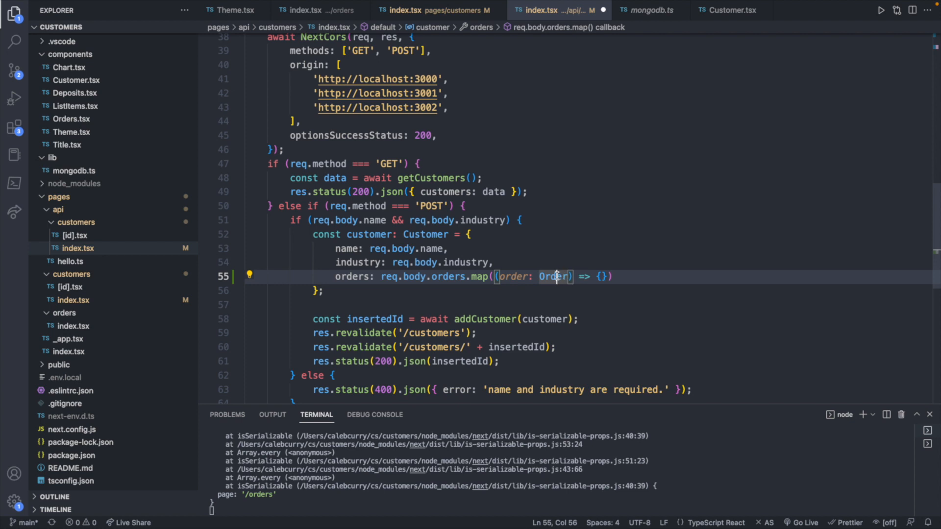
pyautogui.rightClick(555, 276)
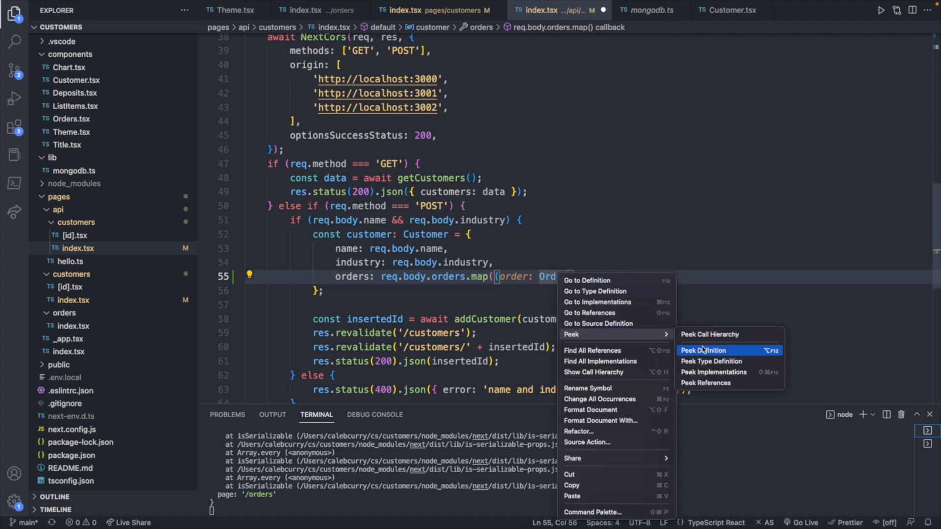
pyautogui.click(703, 350)
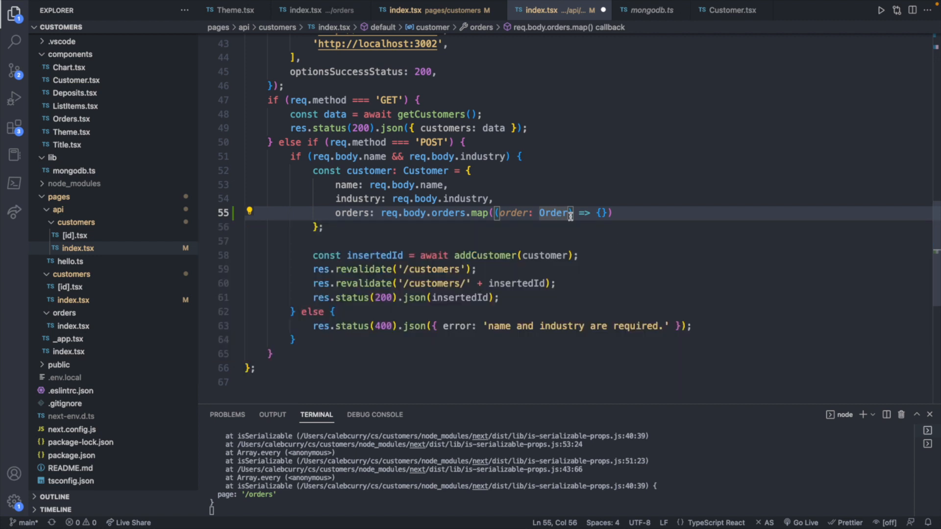
# Step: Make the map callback return { ...order, _id: new ObjectId() } for each posted order
pyautogui.write('return {')
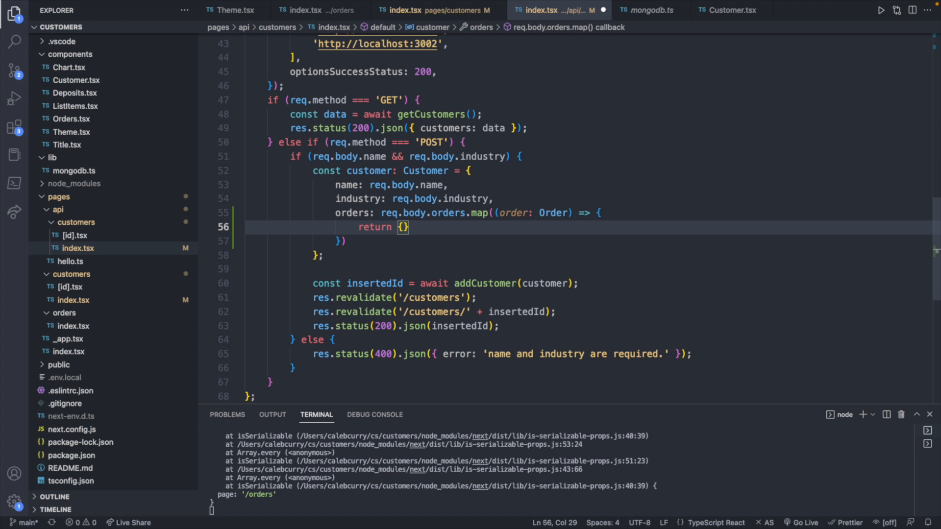
pyautogui.write('_id: new')
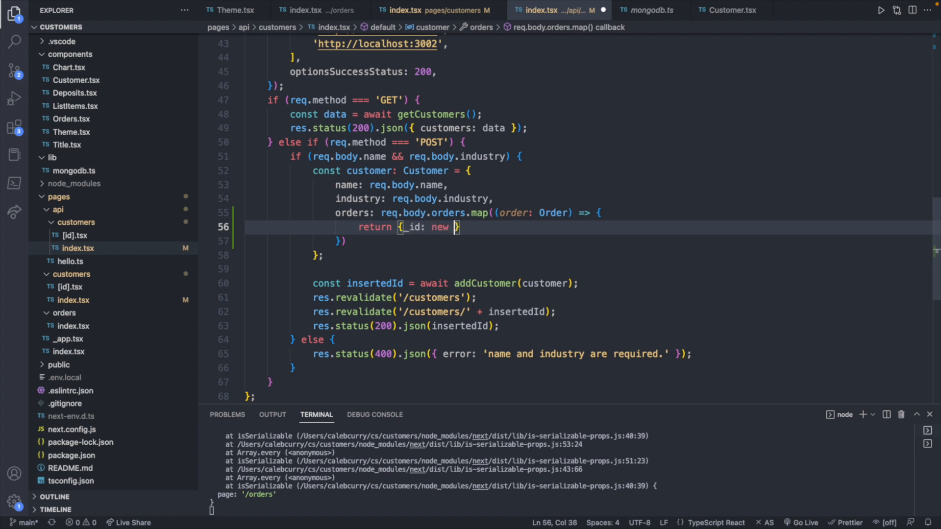
pyautogui.write('O')
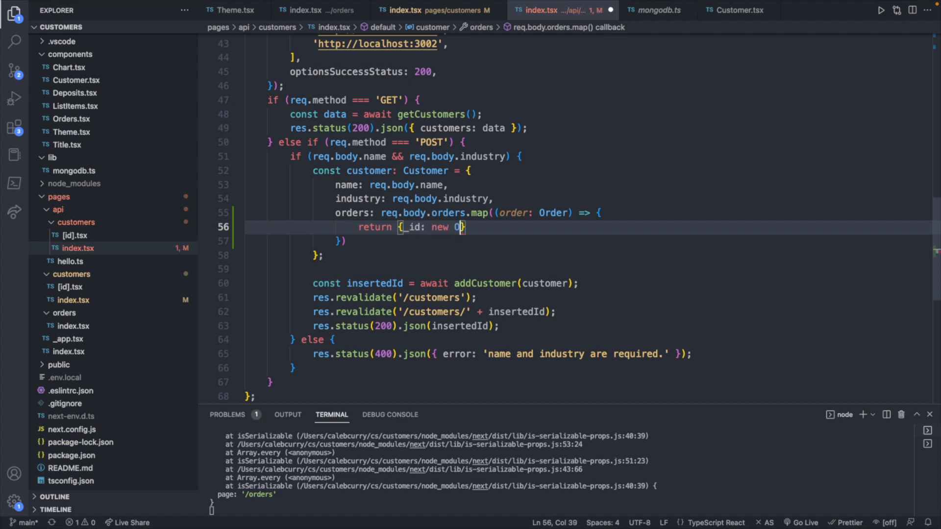
pyautogui.write('bjectId')
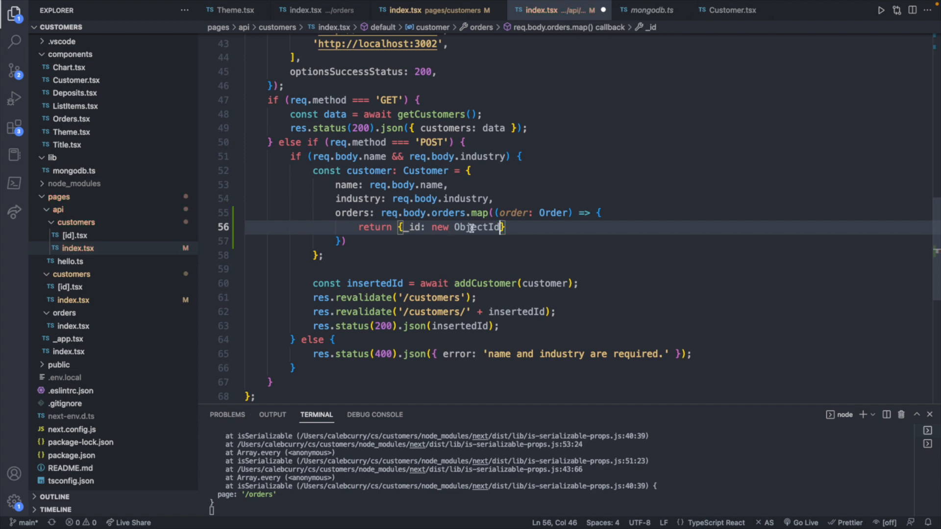
pyautogui.scroll(3)
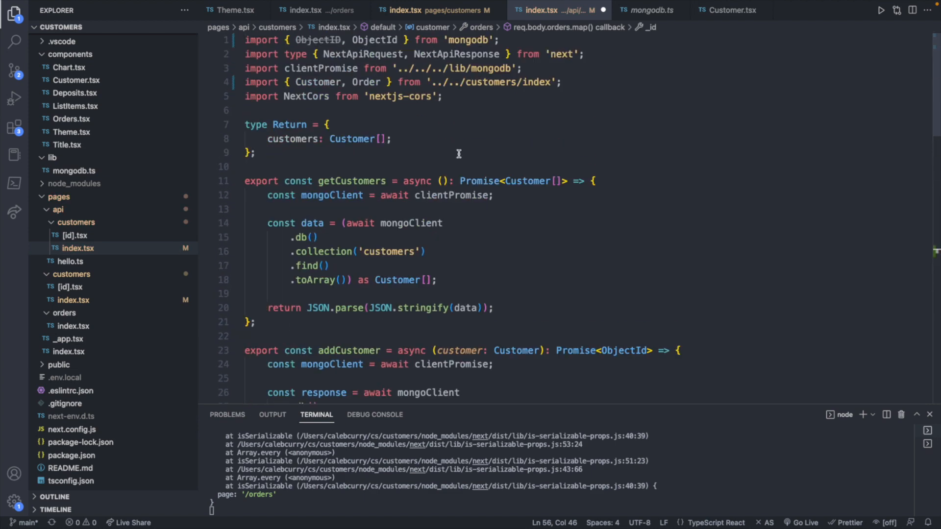
pyautogui.moveTo(414, 69)
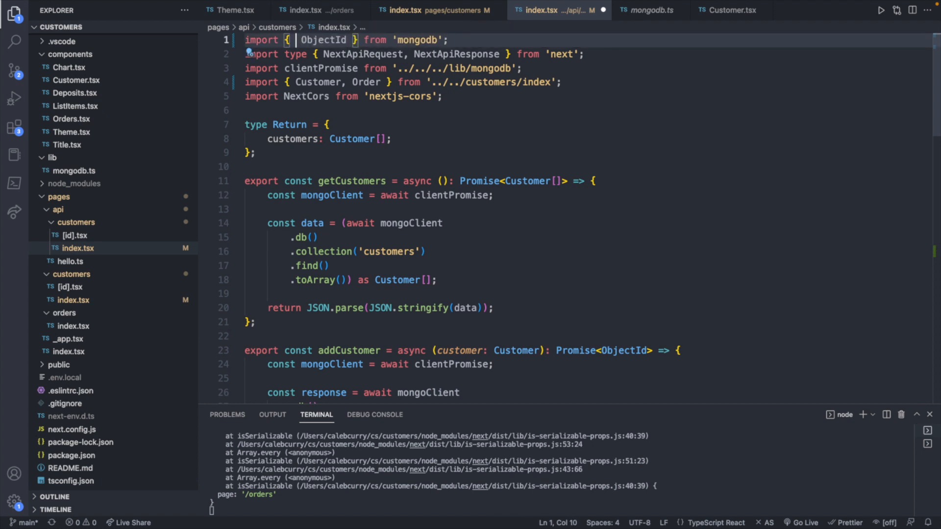
pyautogui.scroll(-3)
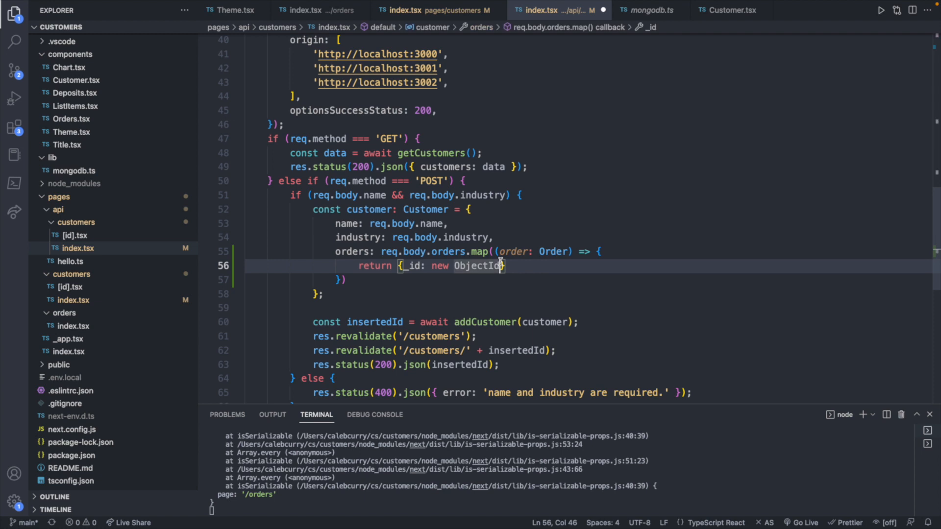
pyautogui.write('()')
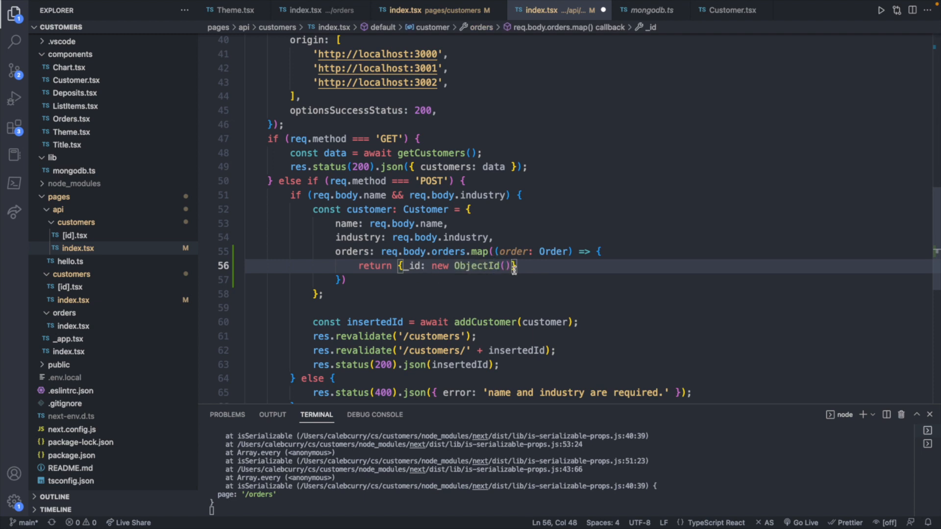
pyautogui.write(',')
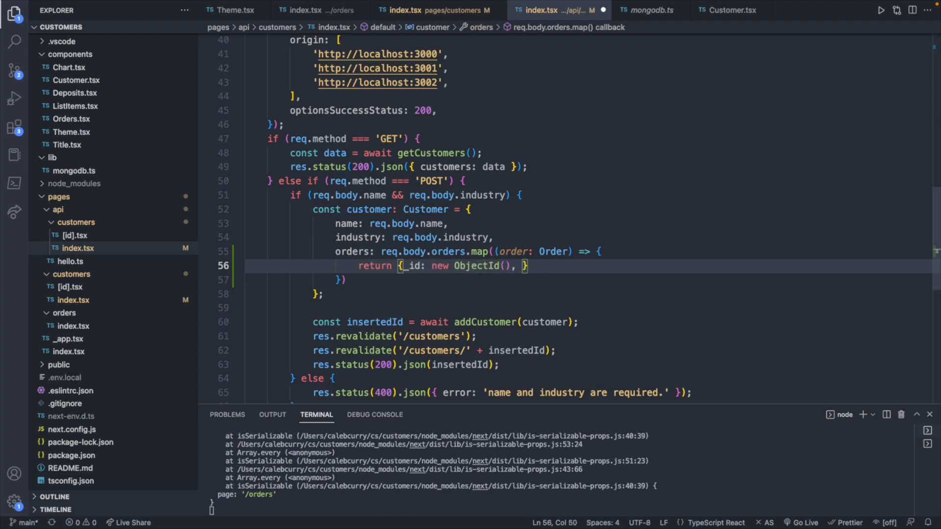
pyautogui.write('...ord')
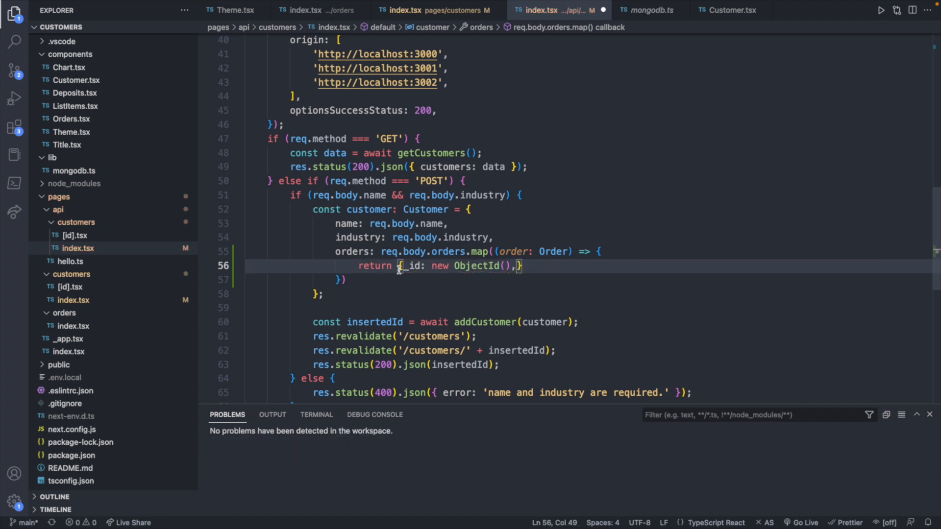
pyautogui.write('...order,')
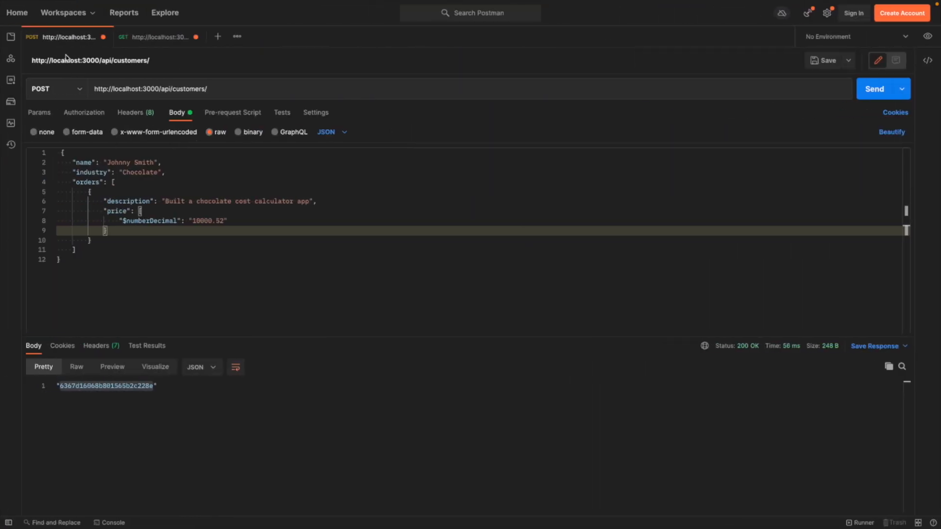
pyautogui.moveTo(72, 81)
pyautogui.write(' 2')
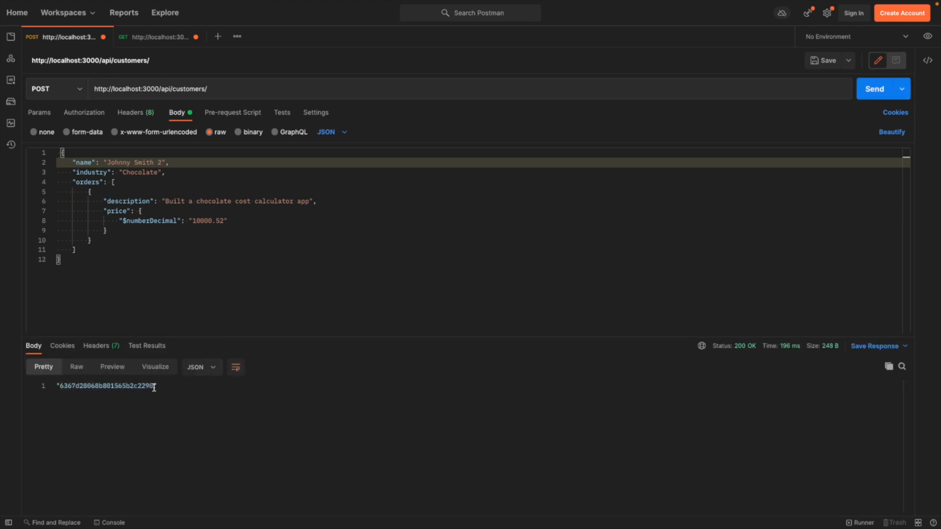
# Step: Copy the new Johnny Smith 2 customer's returned id and fetch that customer by id
pyautogui.doubleClick(105, 385)
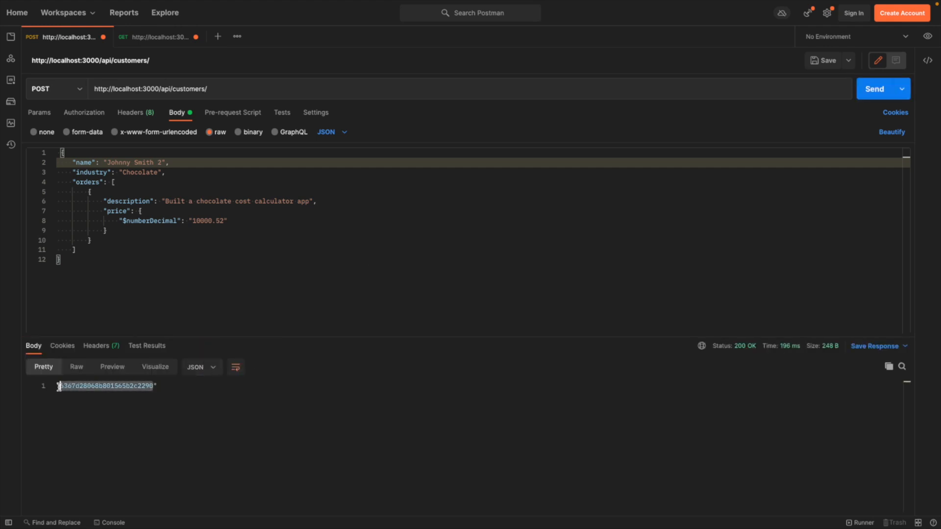
pyautogui.click(153, 37)
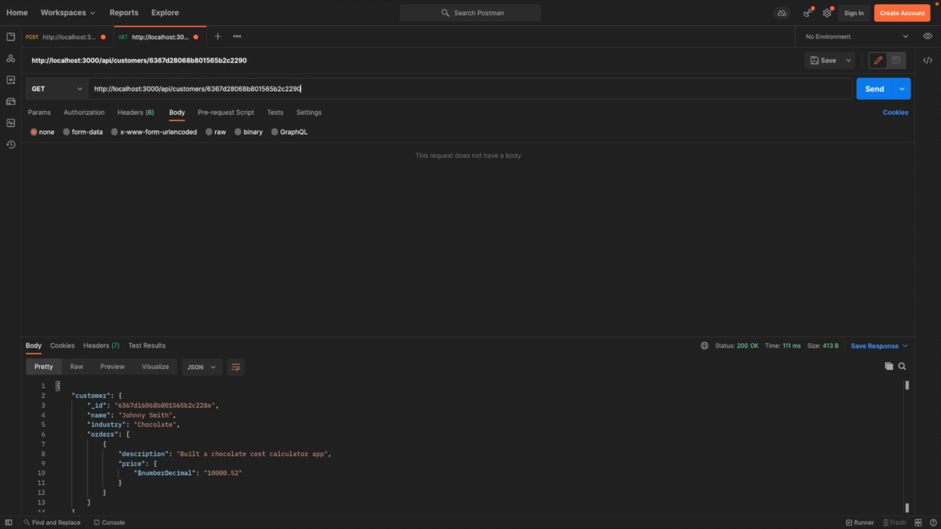
pyautogui.click(874, 88)
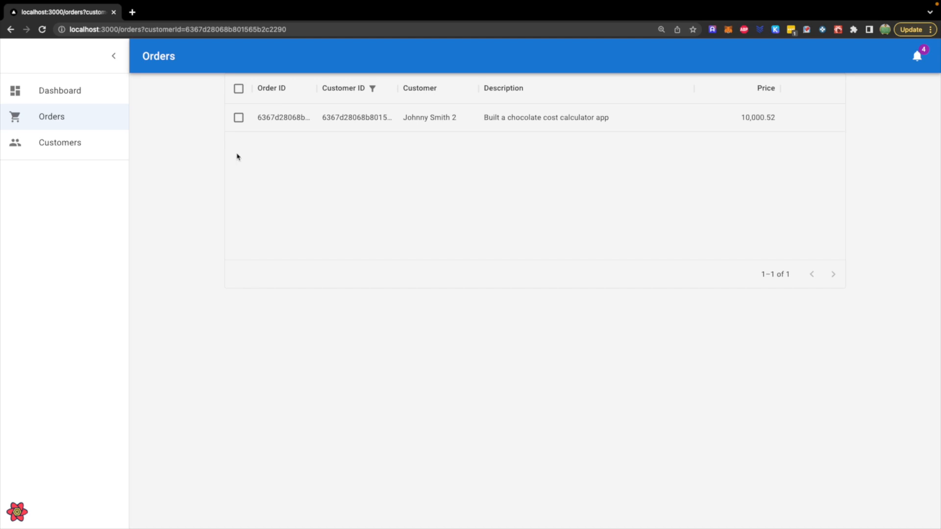
pyautogui.moveTo(224, 160)
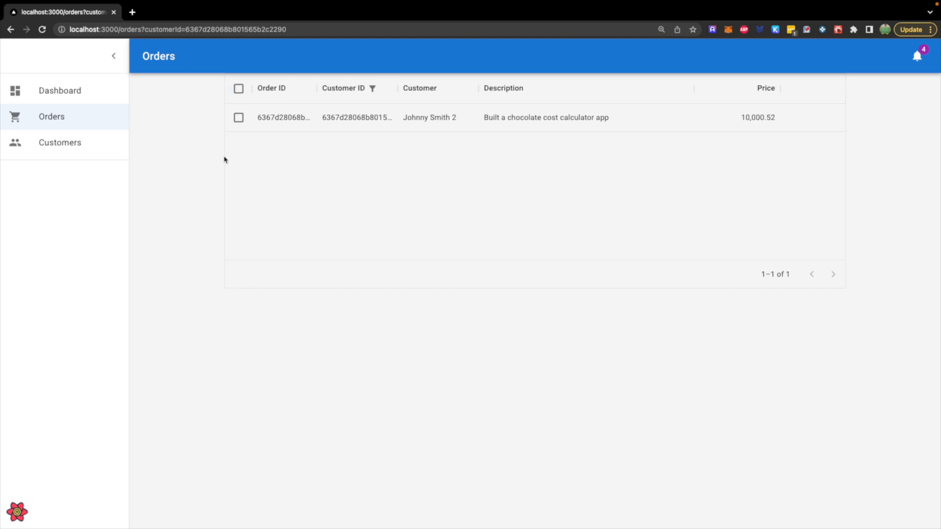
pyautogui.moveTo(243, 218)
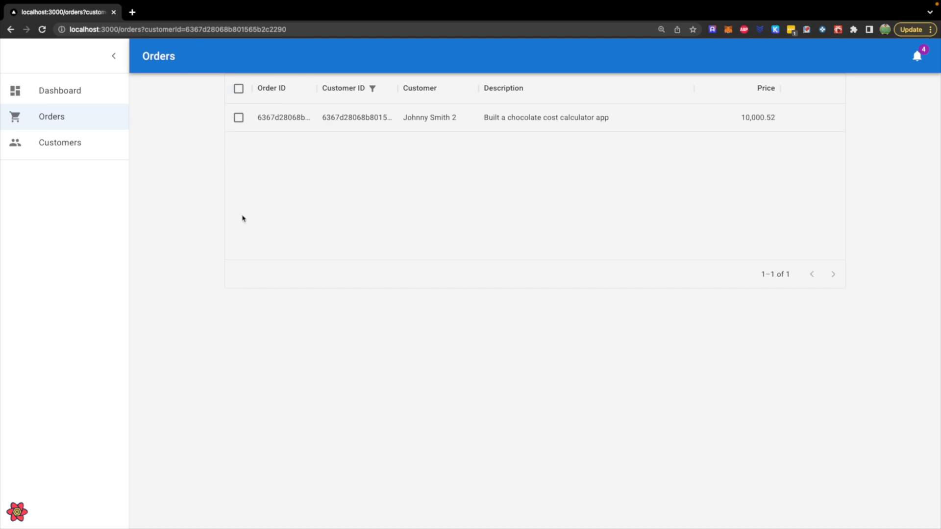
pyautogui.moveTo(190, 94)
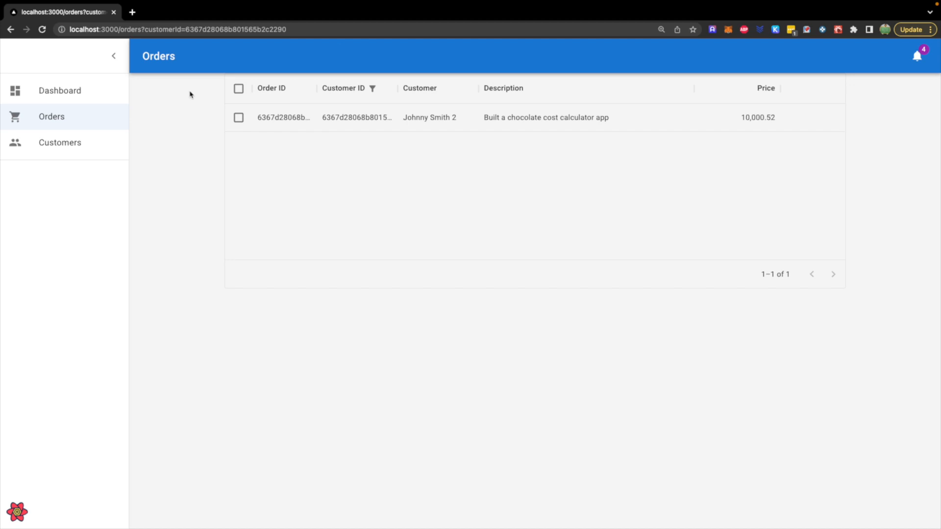
# Step: Move from Johnny Smith 2's orders page to the customers list in the sidebar
pyautogui.click(59, 142)
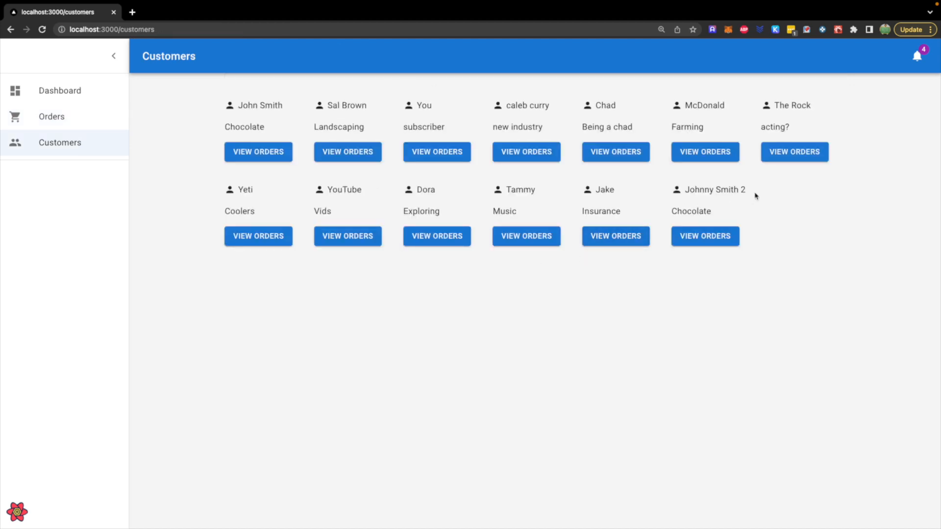
pyautogui.click(52, 116)
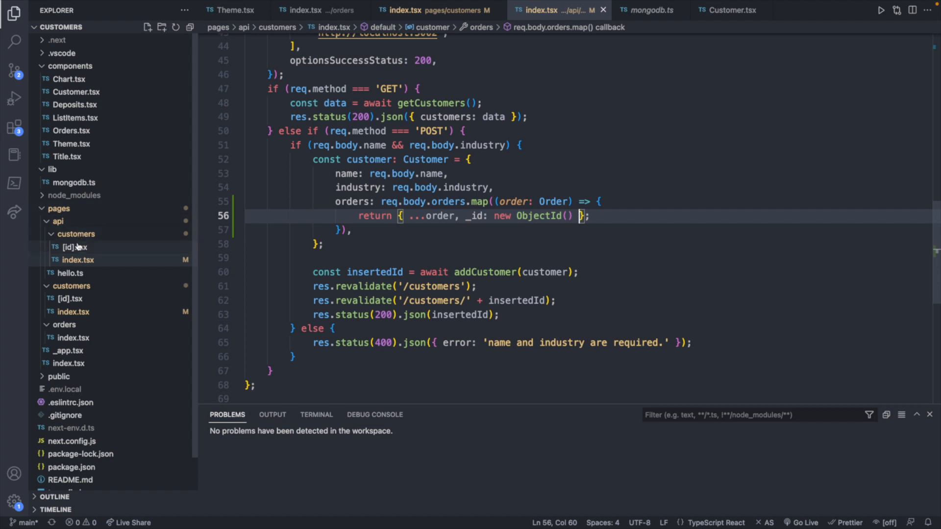
# Step: In pages/api/customers/[id].tsx, start typing 'orders: req.body.' below industry in editCustomer
pyautogui.click(75, 247)
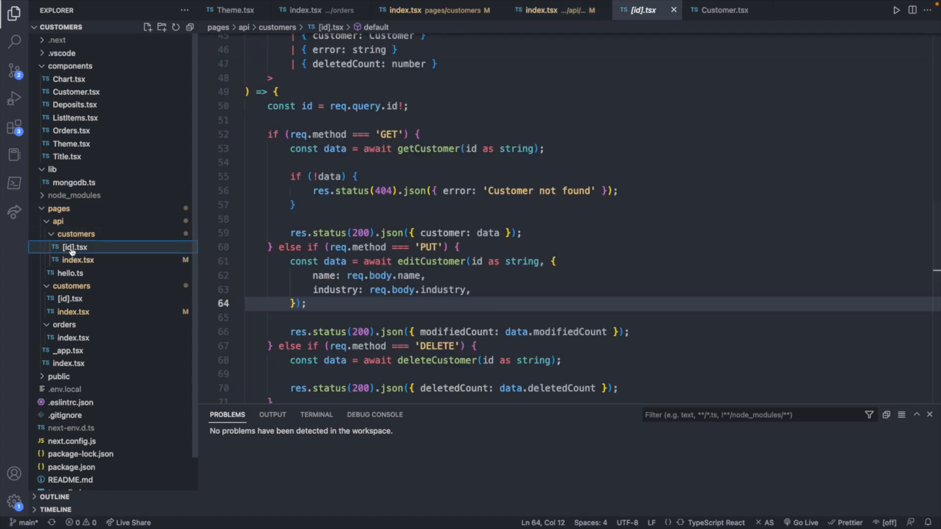
pyautogui.click(14, 13)
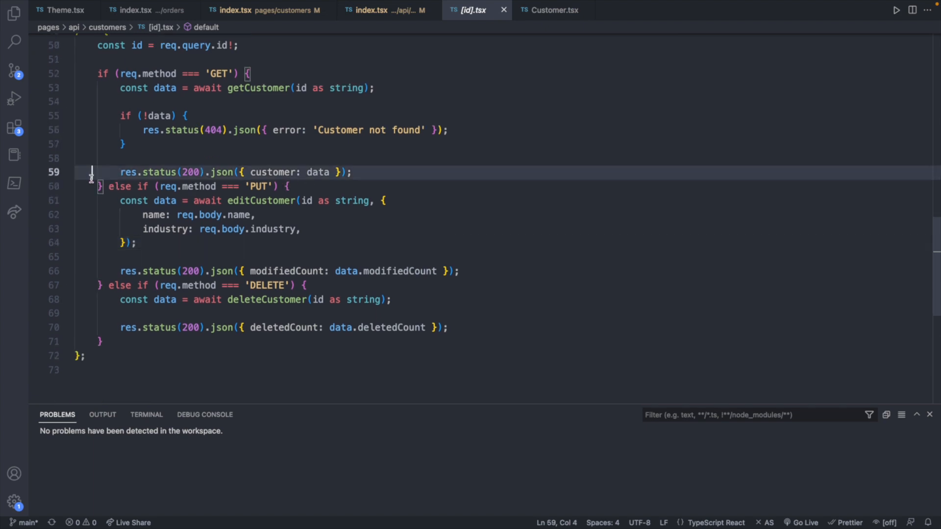
pyautogui.click(348, 242)
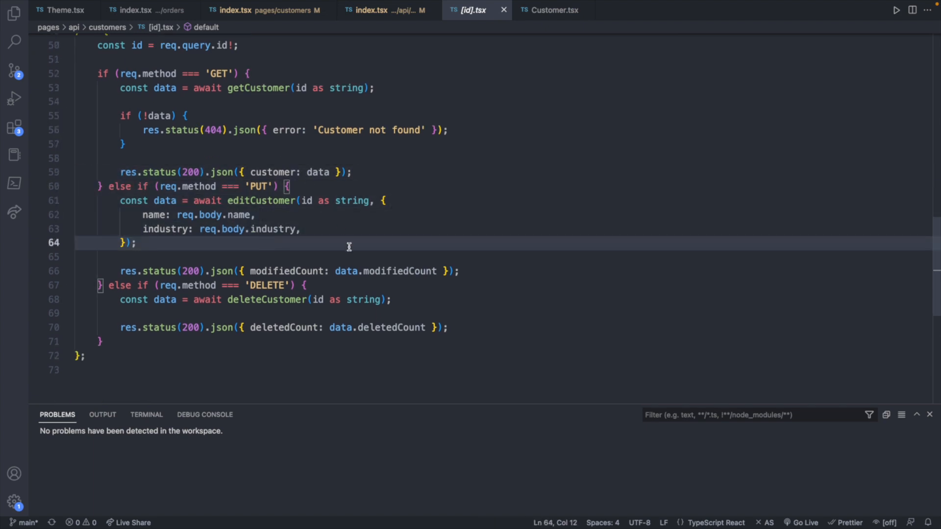
pyautogui.write('orde')
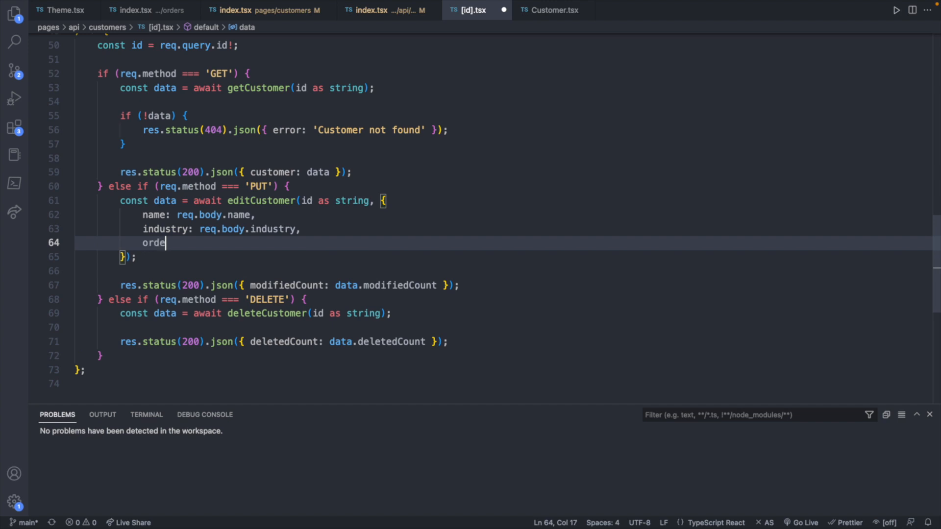
pyautogui.write('rs: req.b')
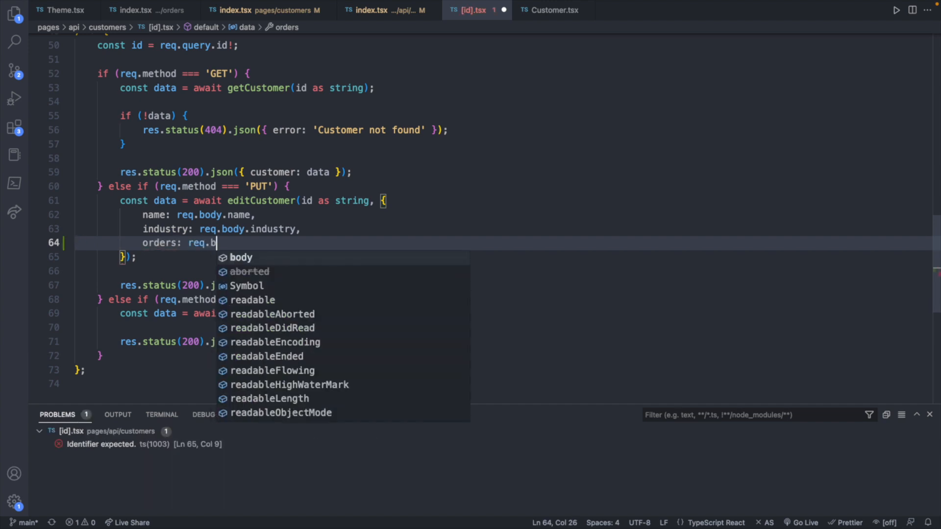
pyautogui.write('ody.')
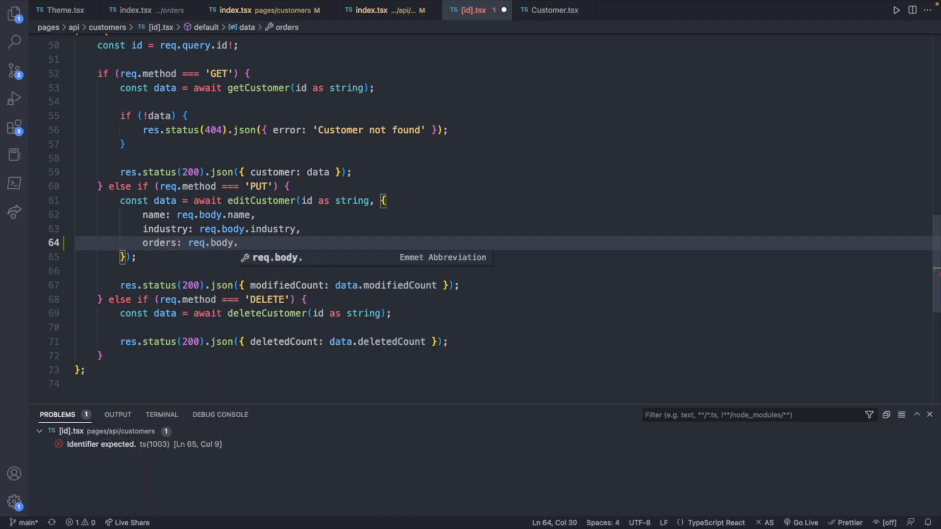